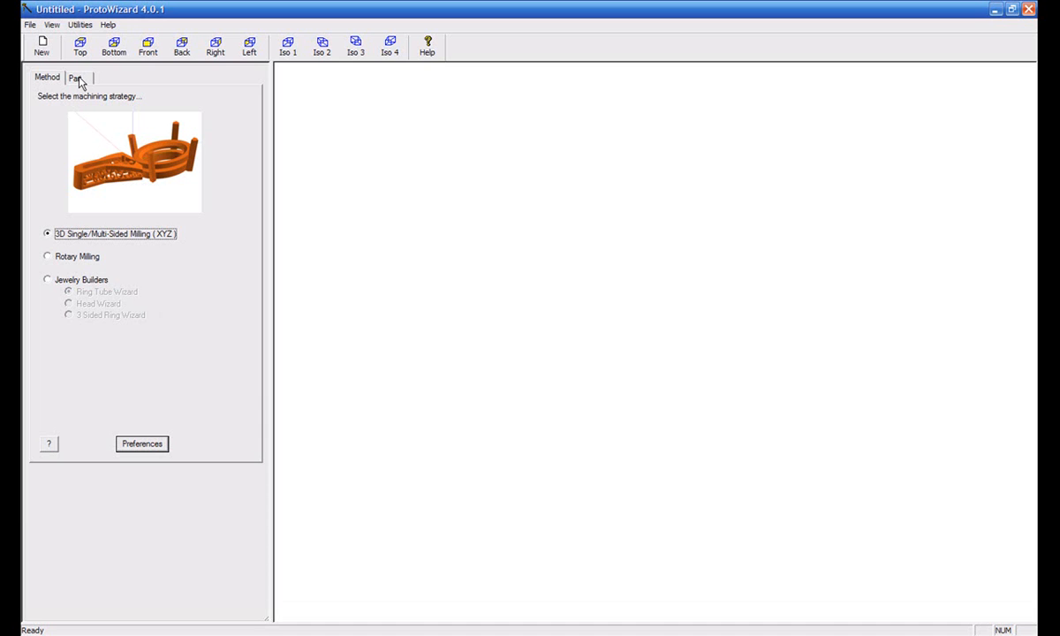
Choose the Jewelry Builders strategy and load Ring2.stl as the part model.
click(48, 280)
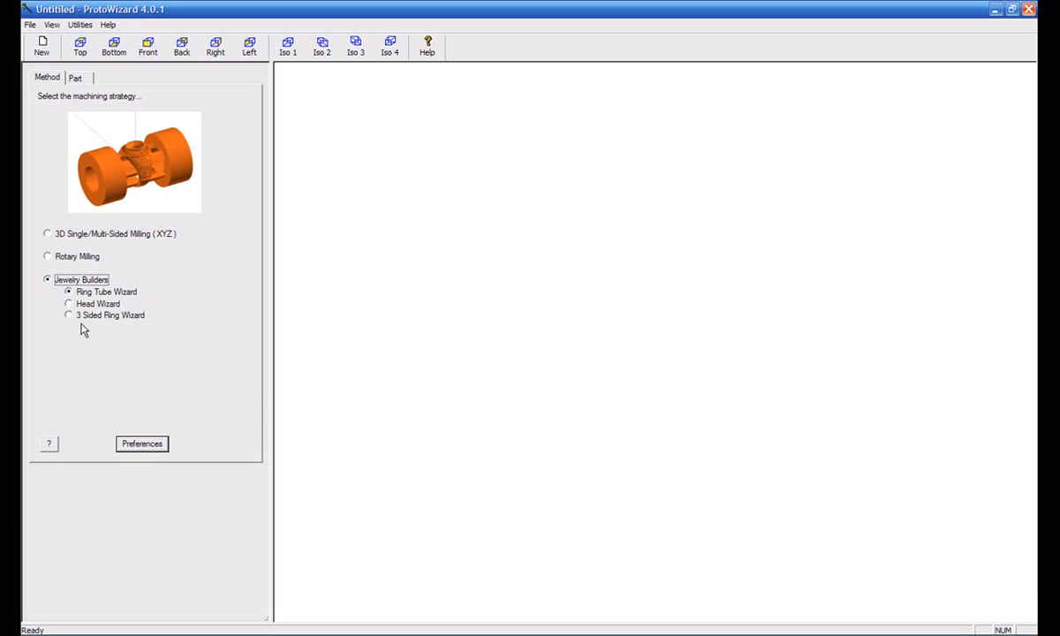
click(69, 314)
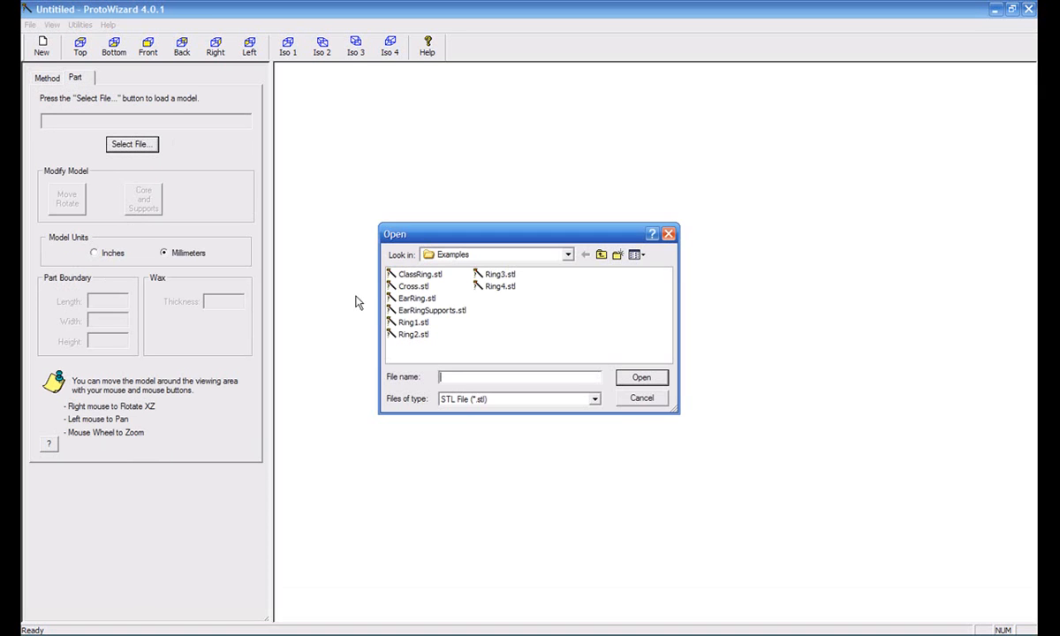
double_click(414, 334)
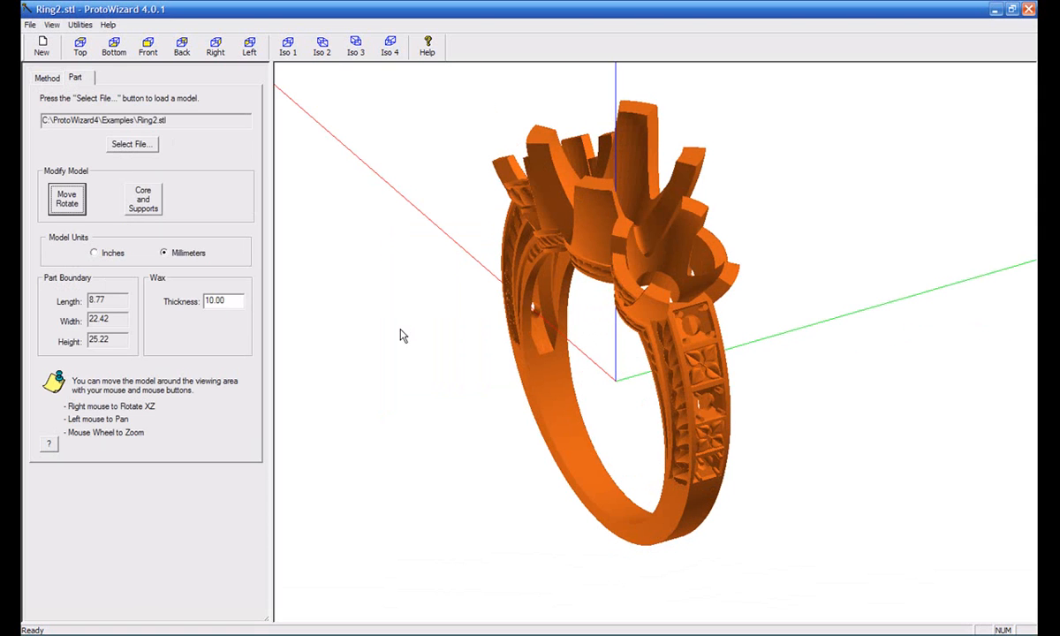
mouse_move(143, 198)
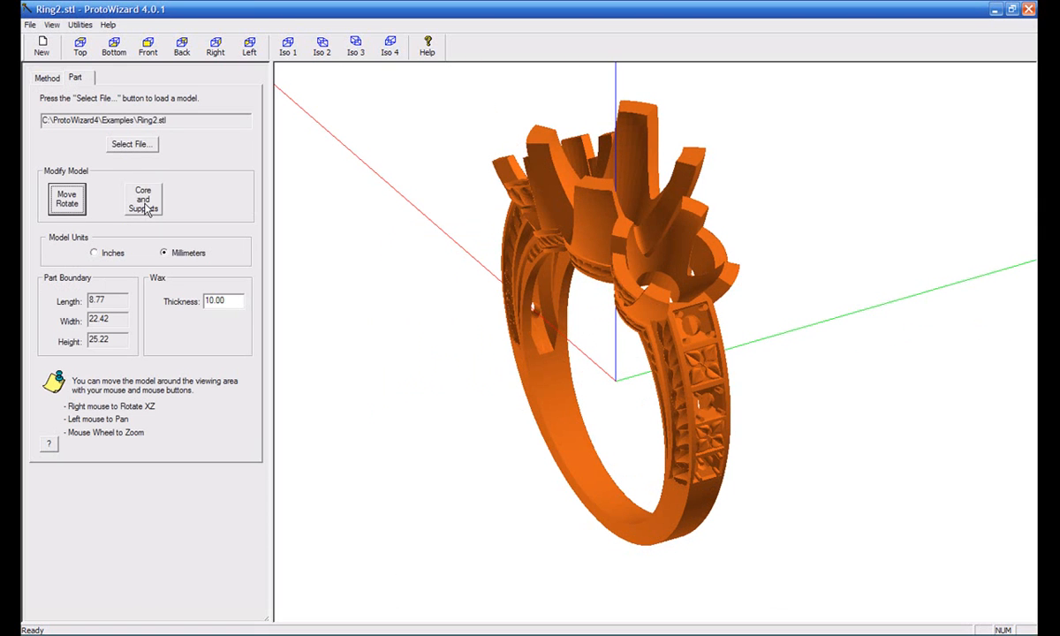
Review the core with four supports in the Core and Supports settings and close them.
click(141, 198)
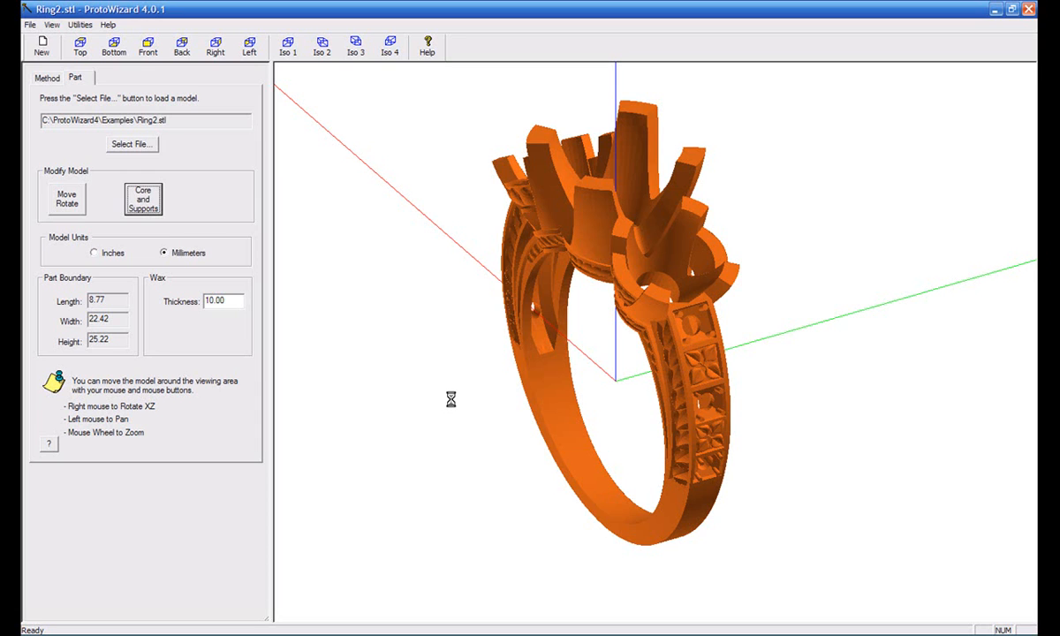
click(142, 198)
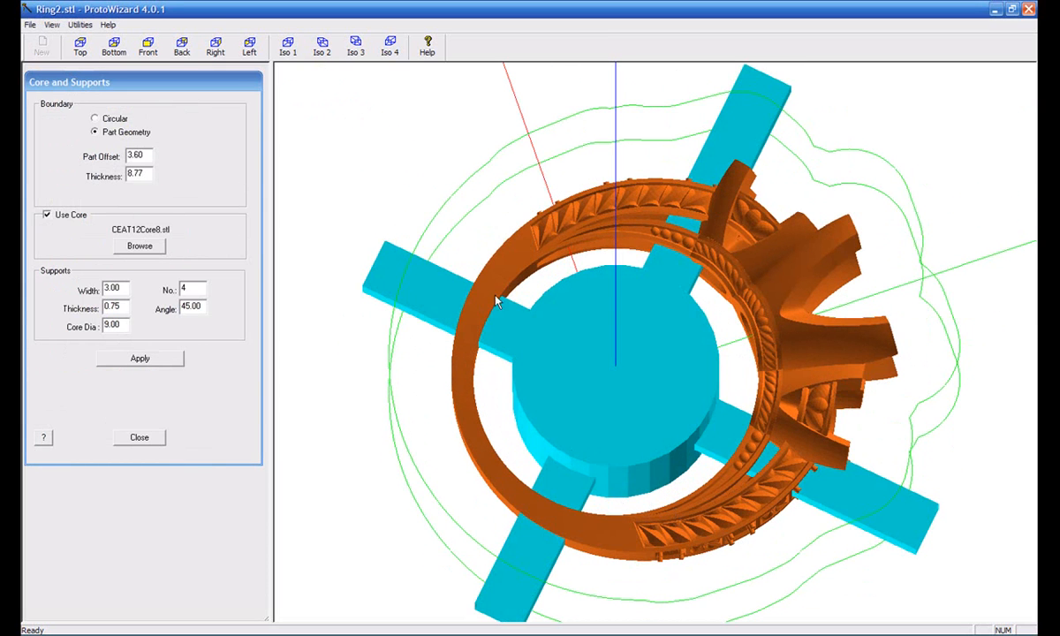
mouse_move(991, 258)
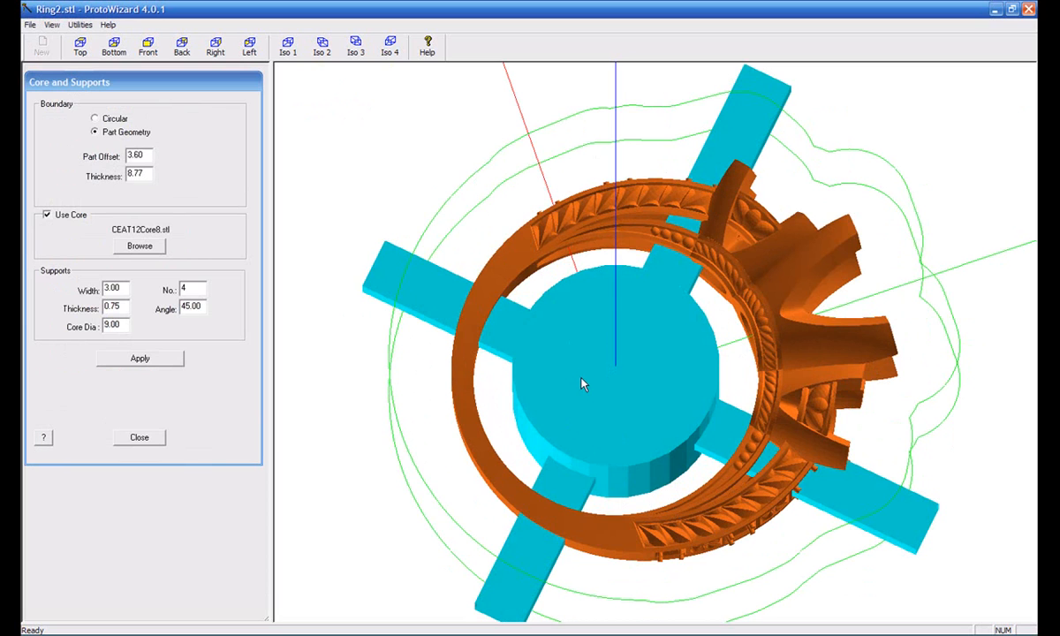
mouse_move(591, 385)
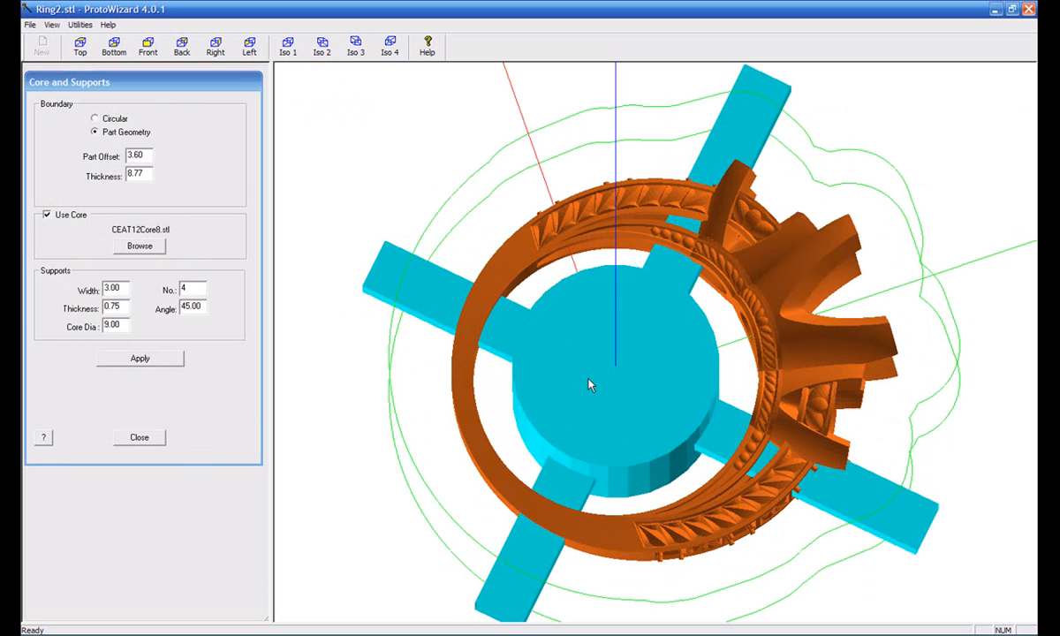
mouse_move(670, 474)
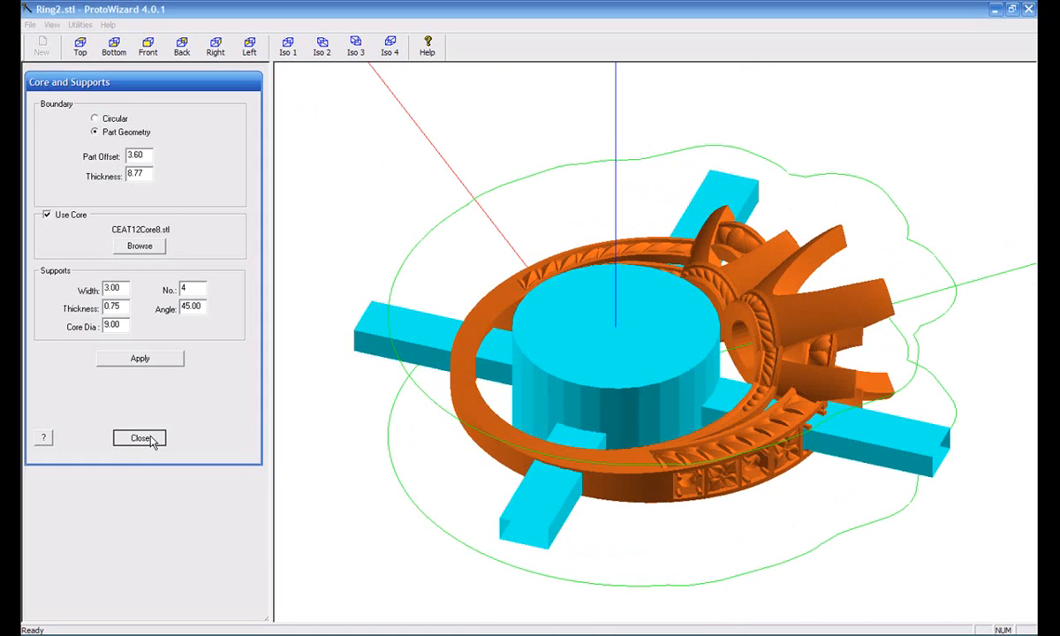
click(138, 438)
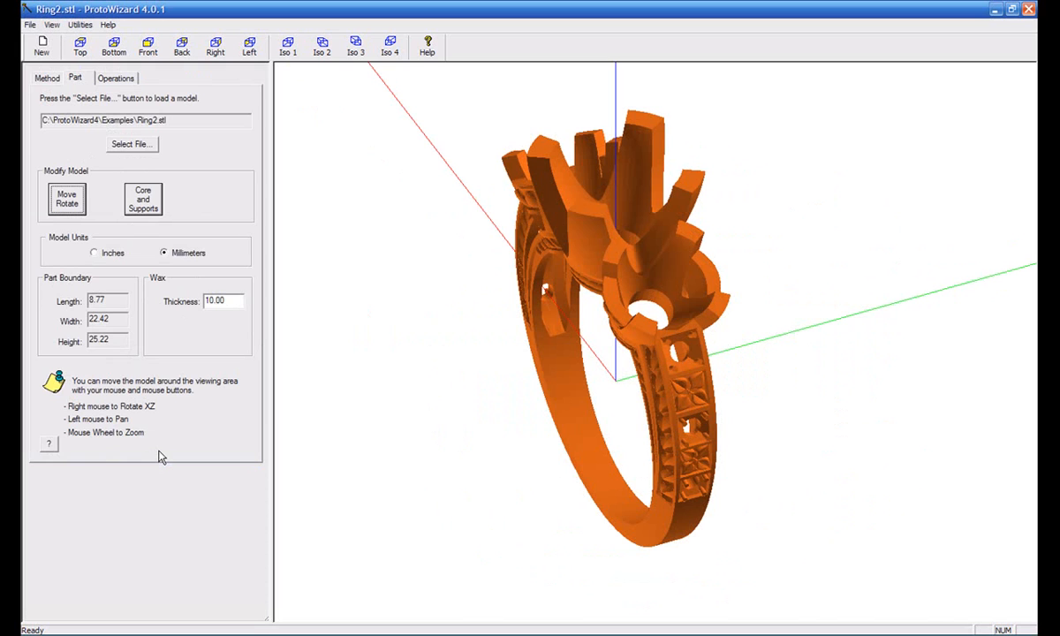
Switch to the machining operations page with its empty operation list.
click(117, 78)
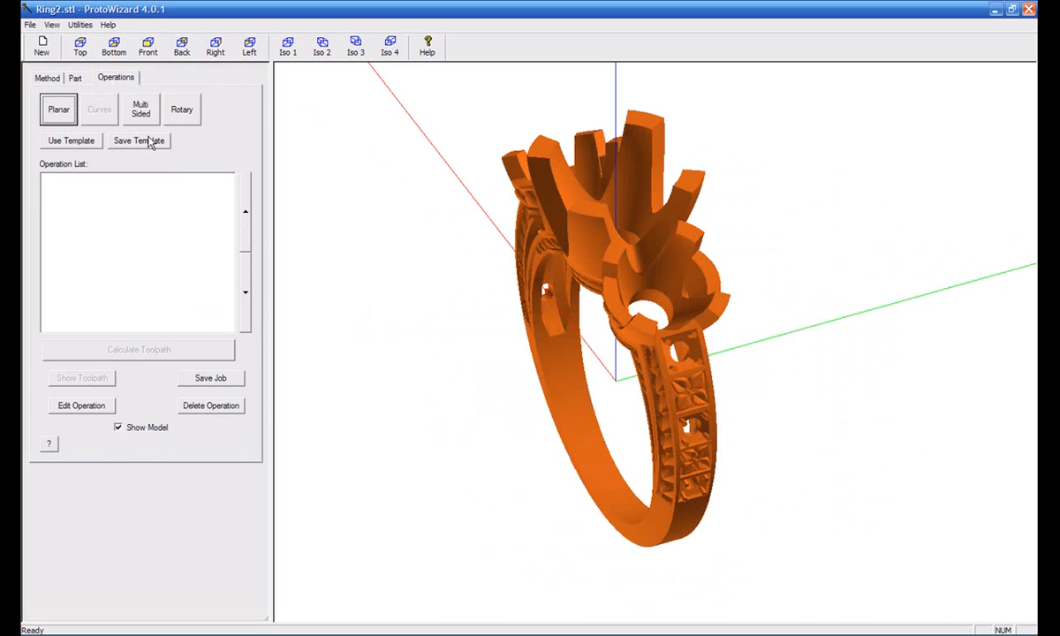
mouse_move(89, 170)
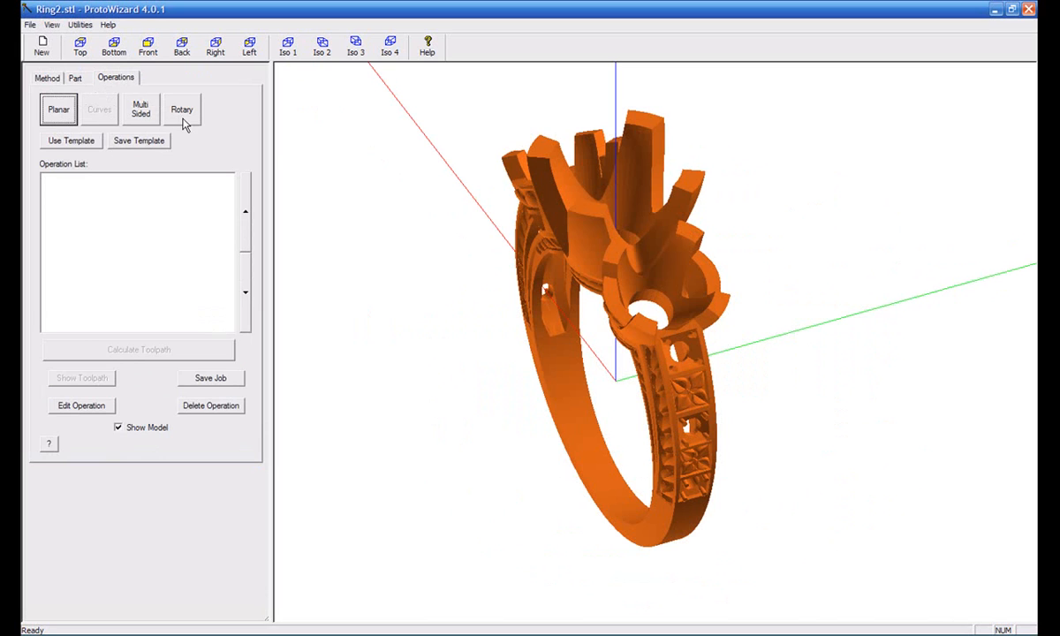
mouse_move(556, 364)
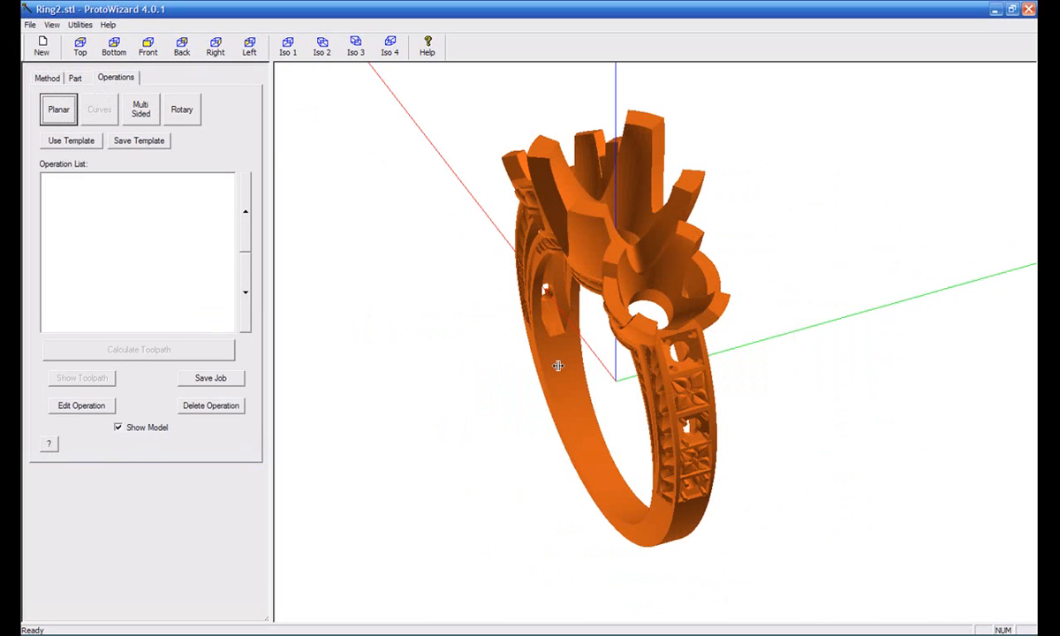
mouse_move(341, 342)
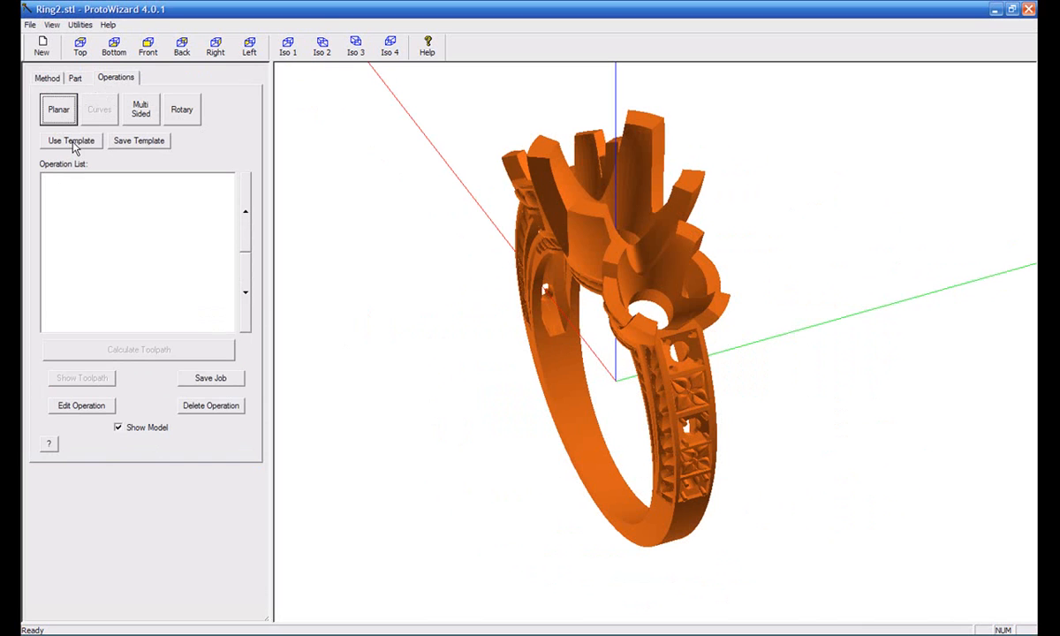
Load the 3SidedRing.tpl template to fill the operation list with flip and rotary programs.
click(71, 141)
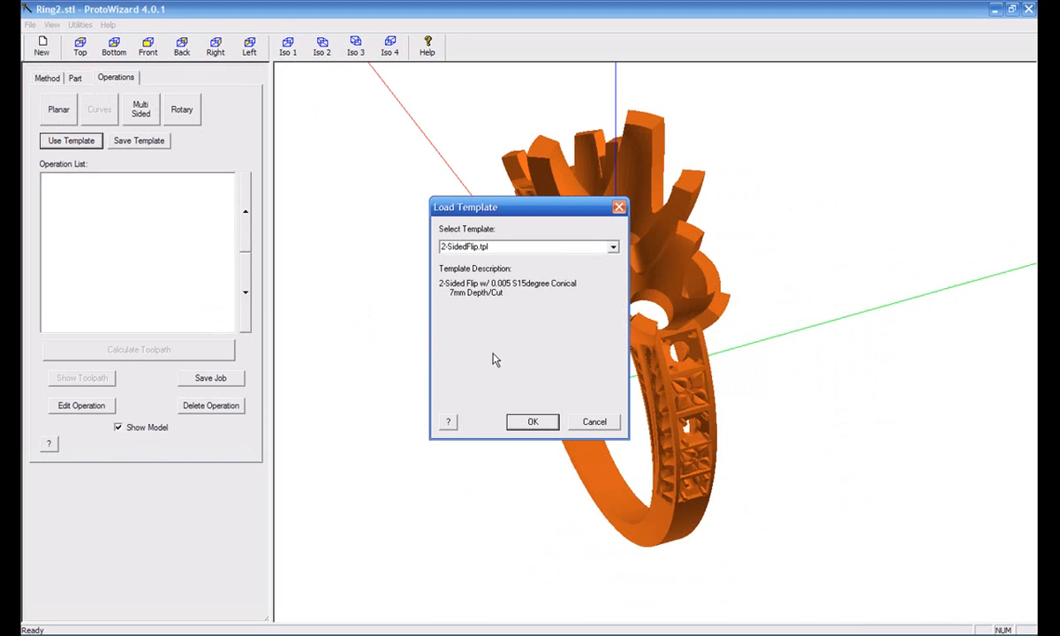
click(613, 247)
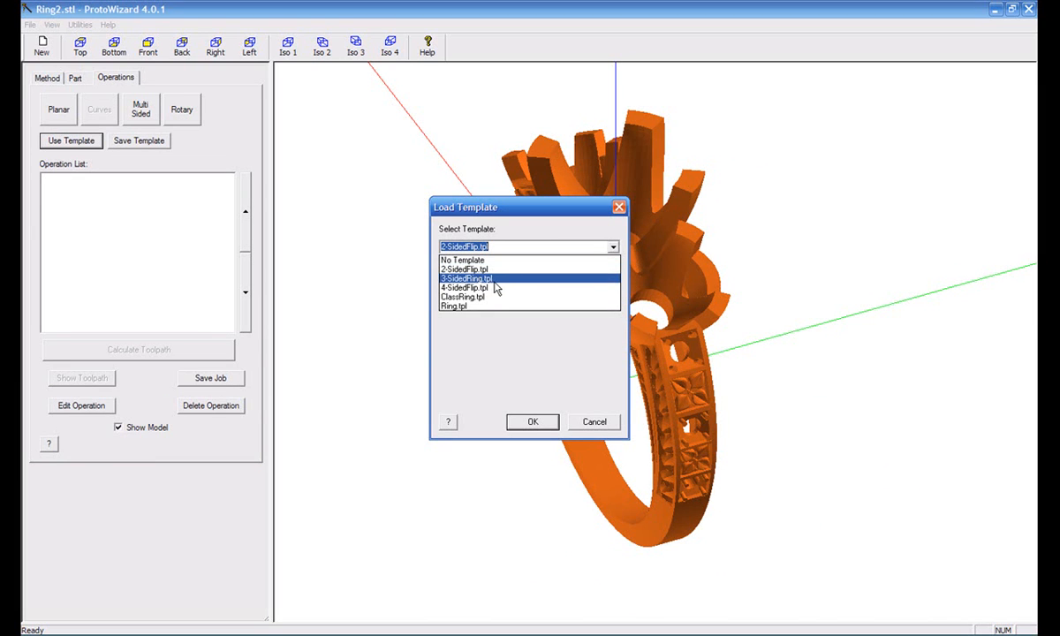
click(463, 286)
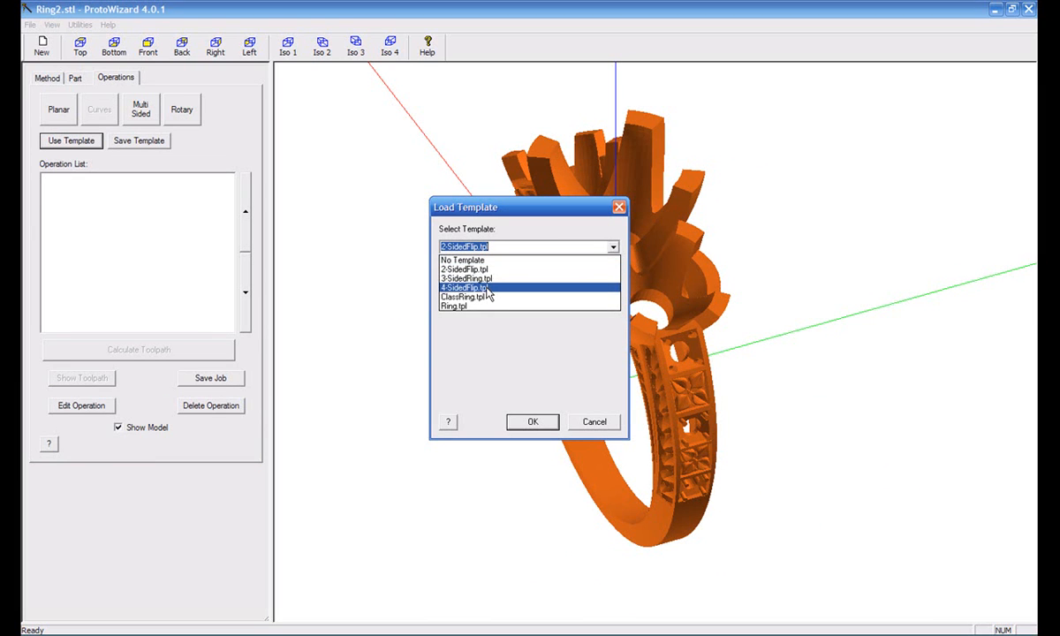
click(452, 308)
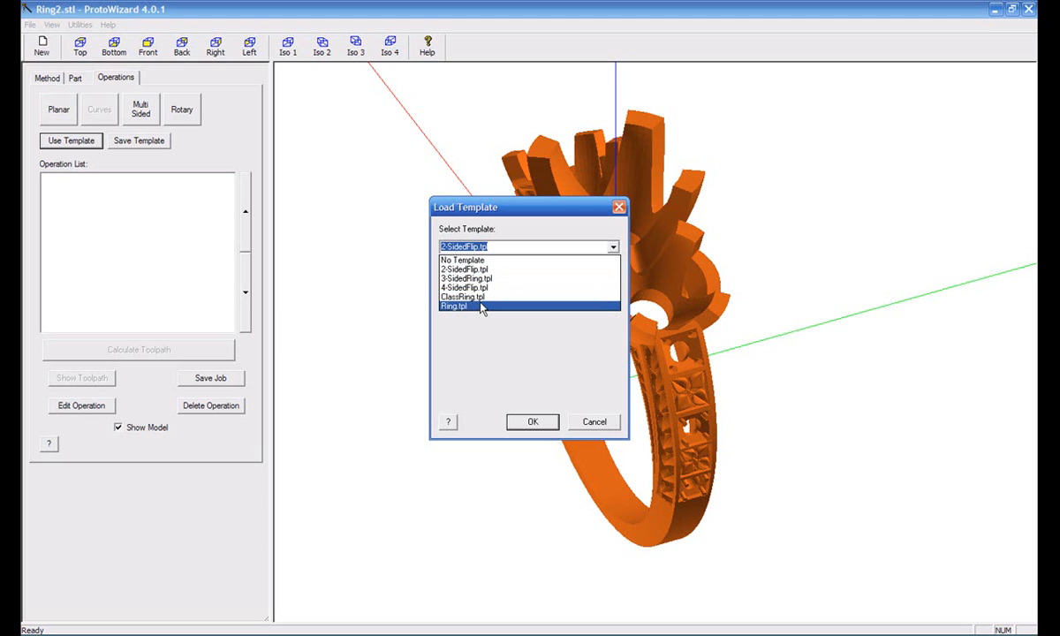
click(466, 279)
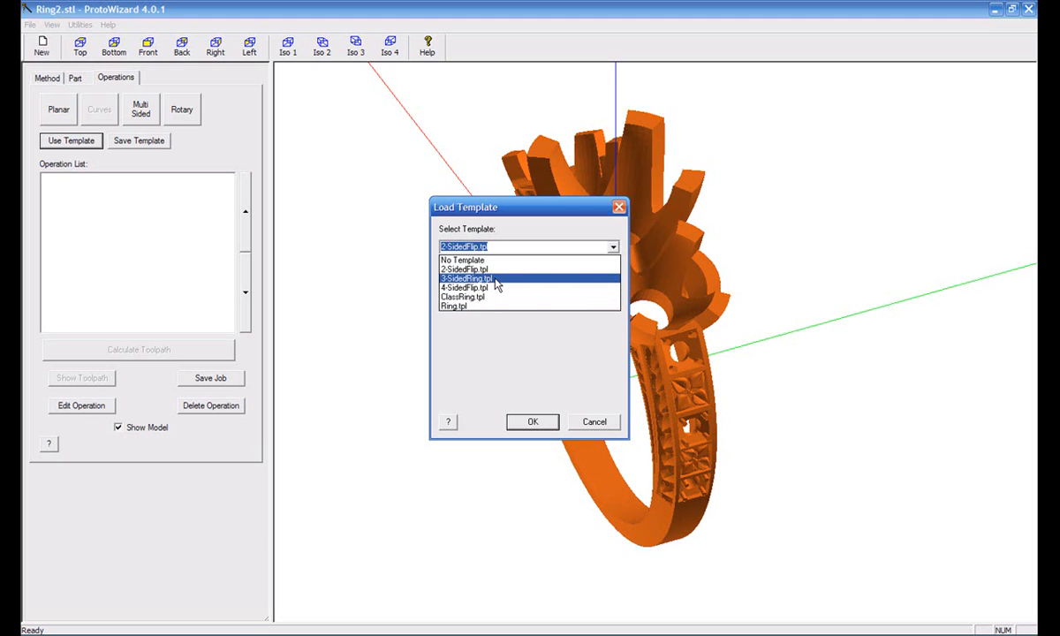
click(463, 279)
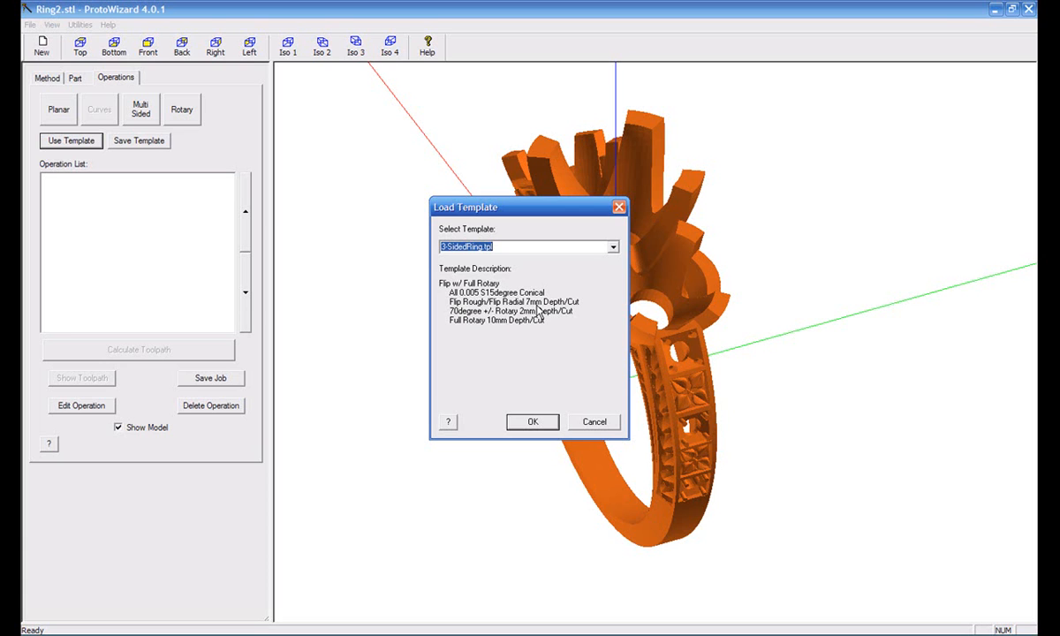
mouse_move(468, 325)
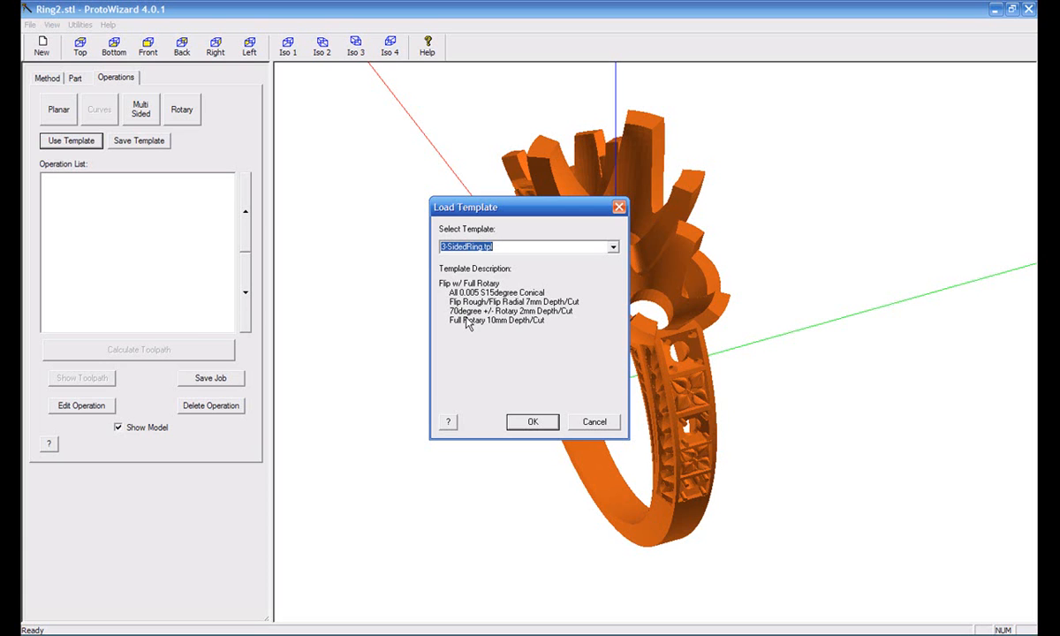
mouse_move(569, 320)
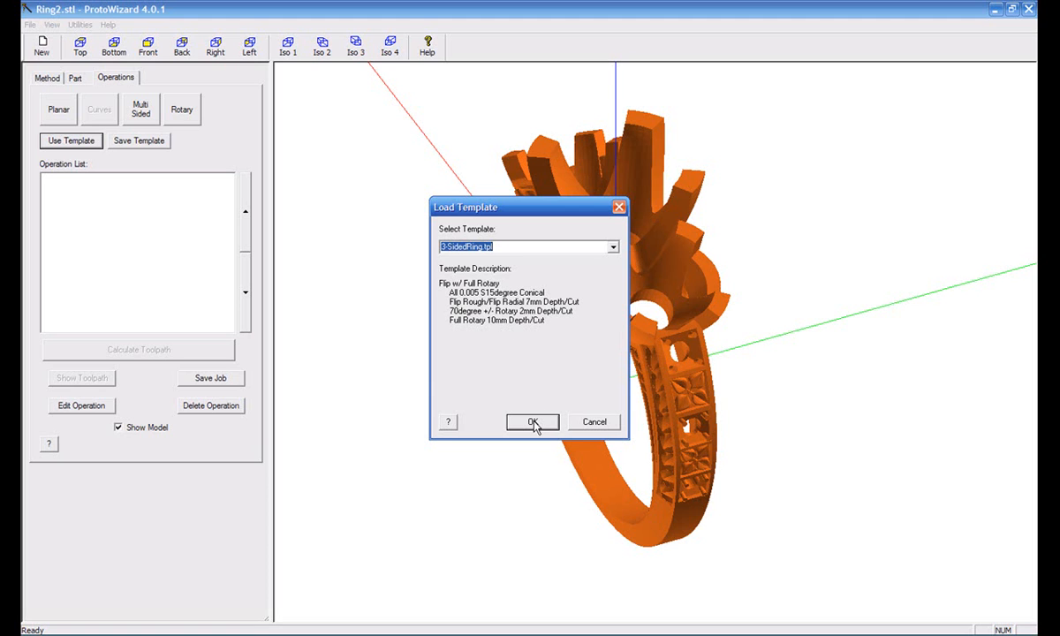
click(532, 422)
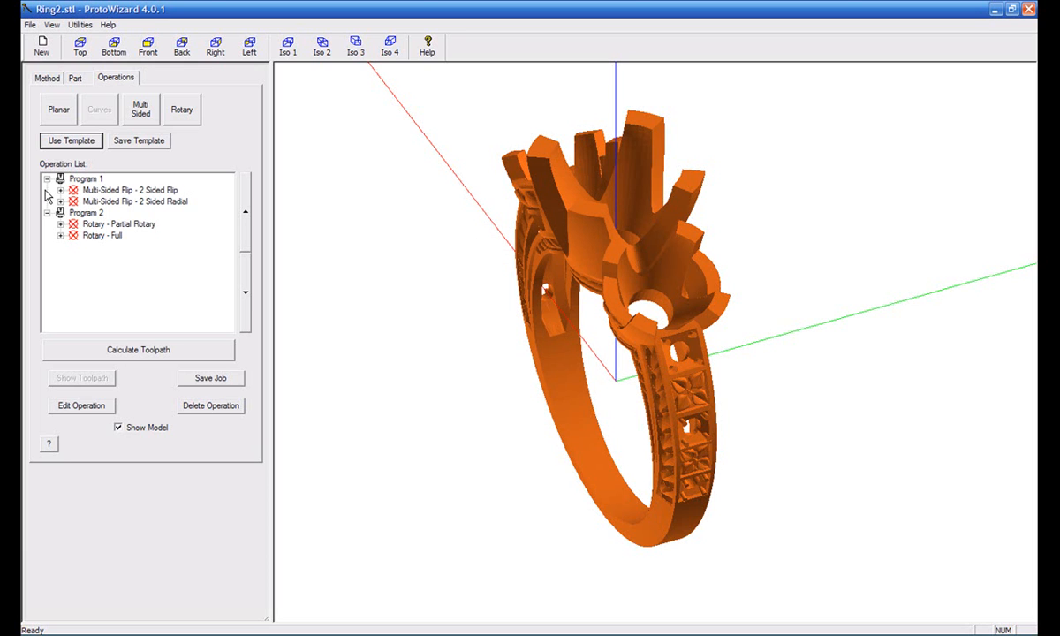
click(60, 191)
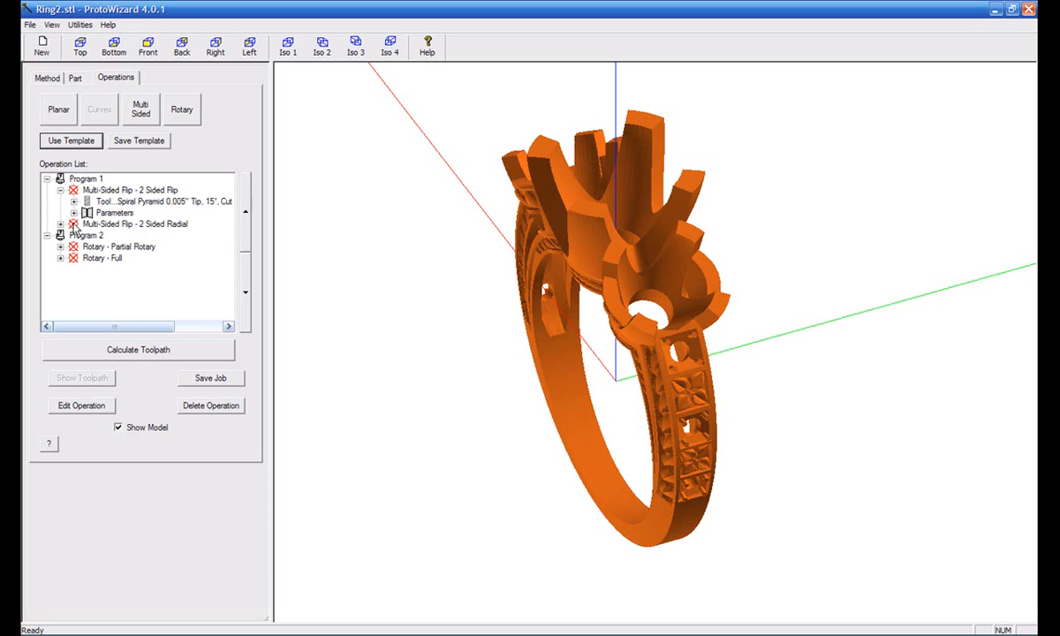
click(57, 109)
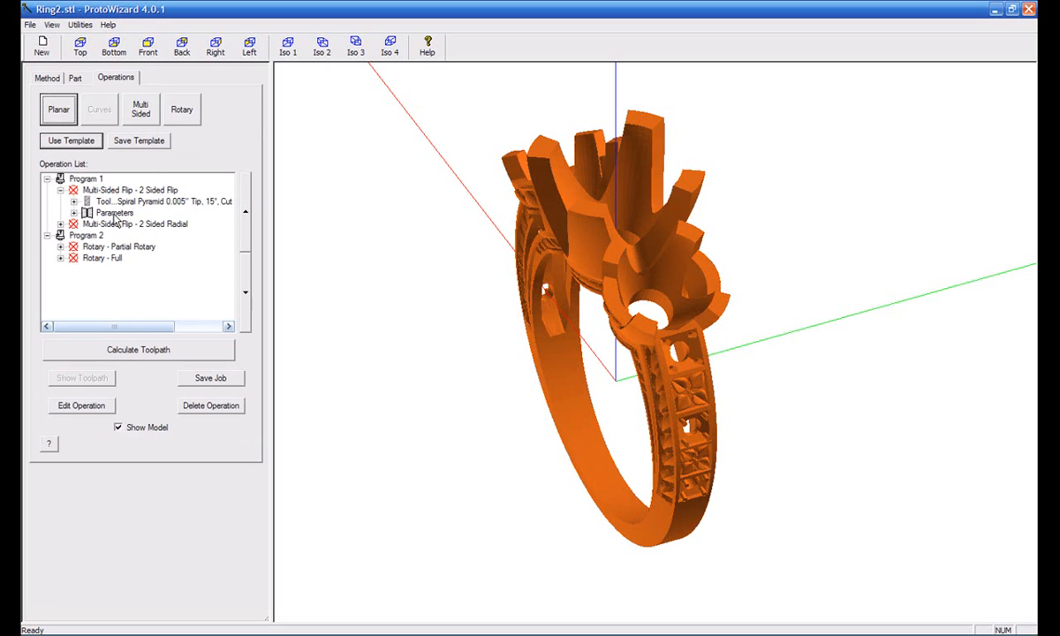
click(132, 201)
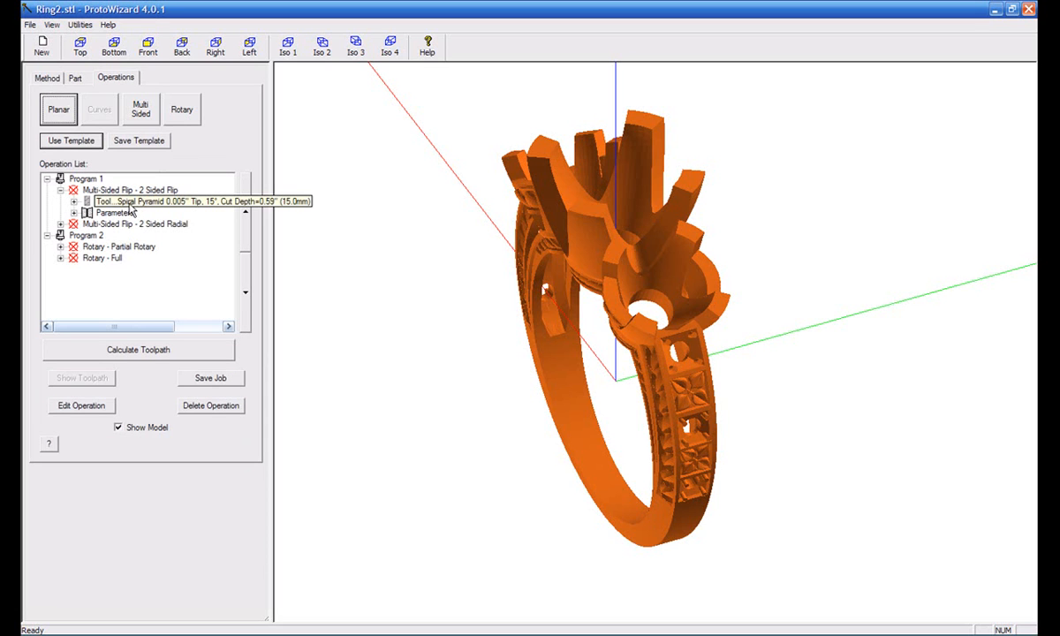
mouse_move(185, 205)
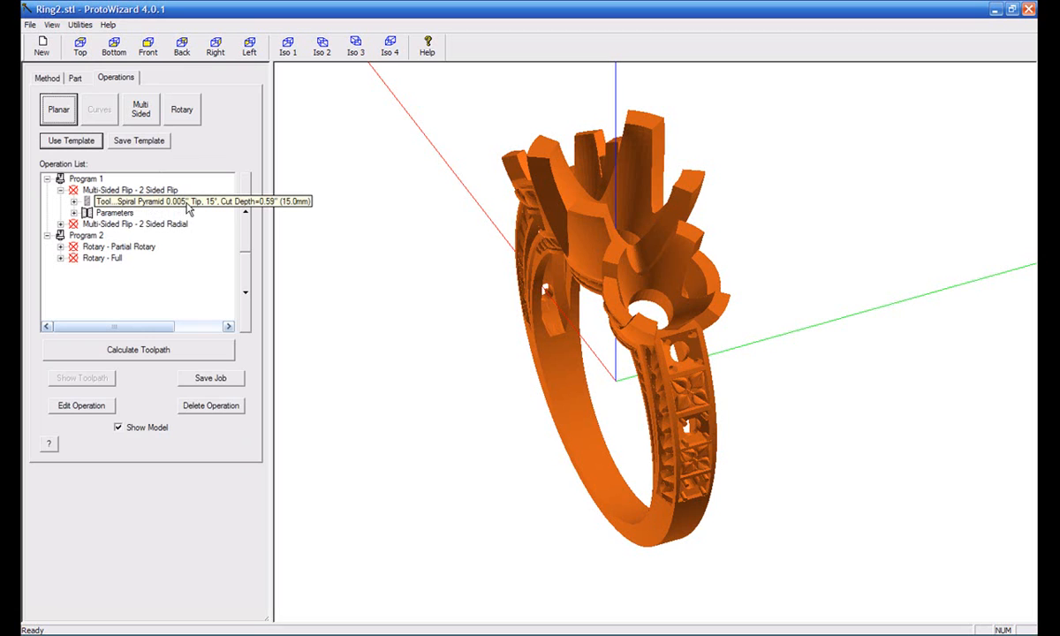
mouse_move(211, 212)
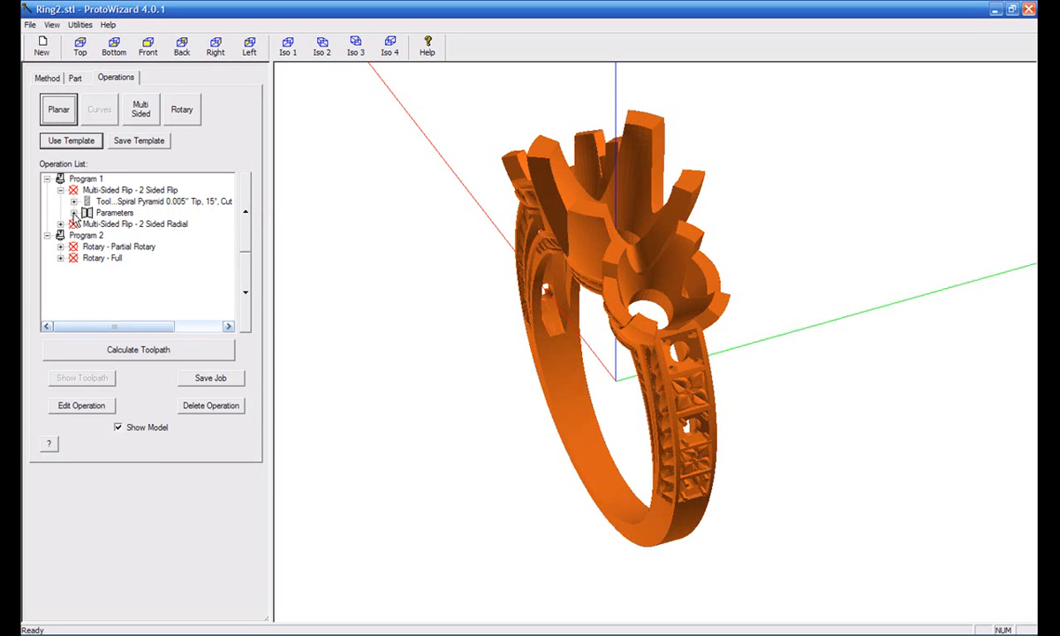
click(85, 202)
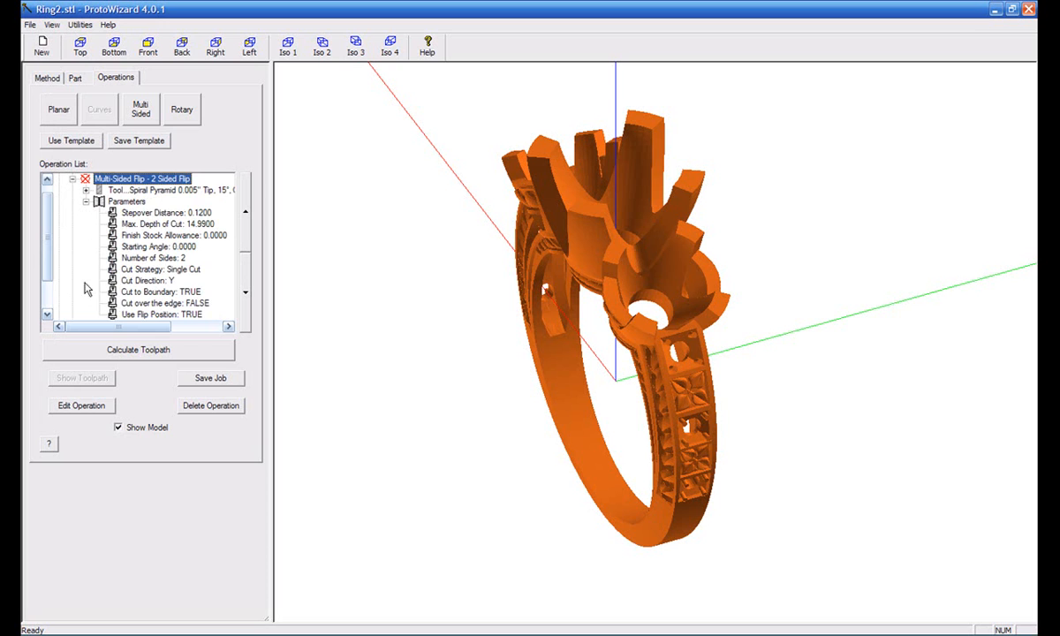
scroll(down, 3)
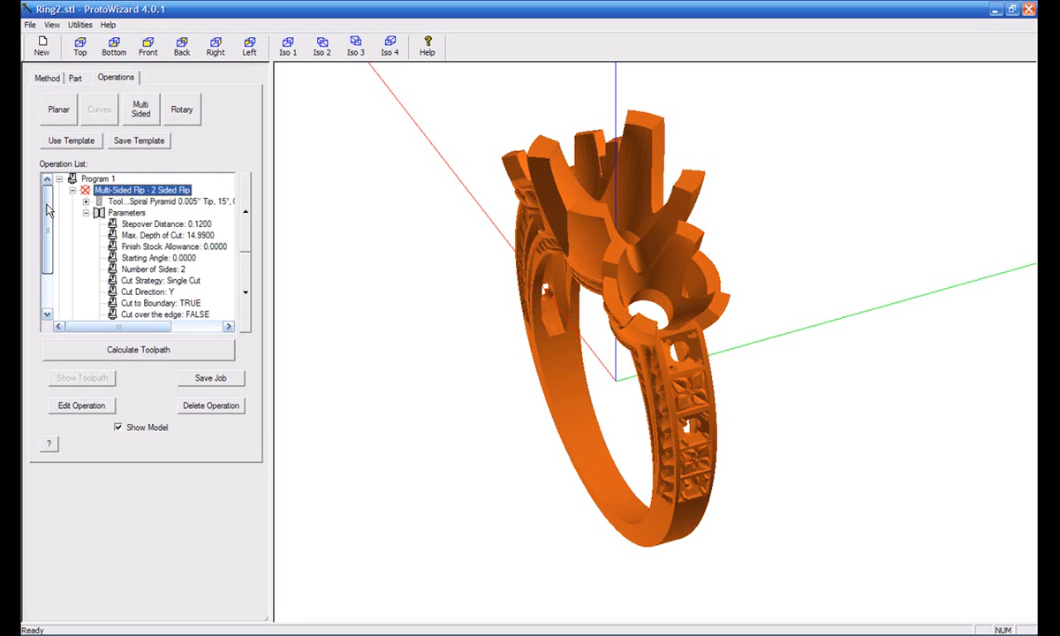
scroll(down, 3)
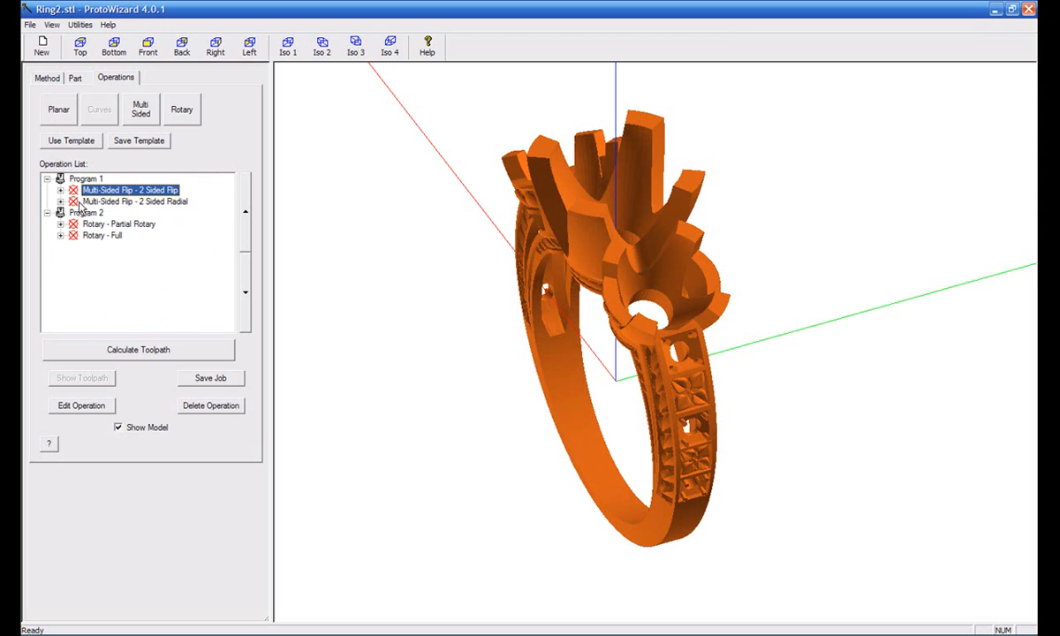
mouse_move(132, 421)
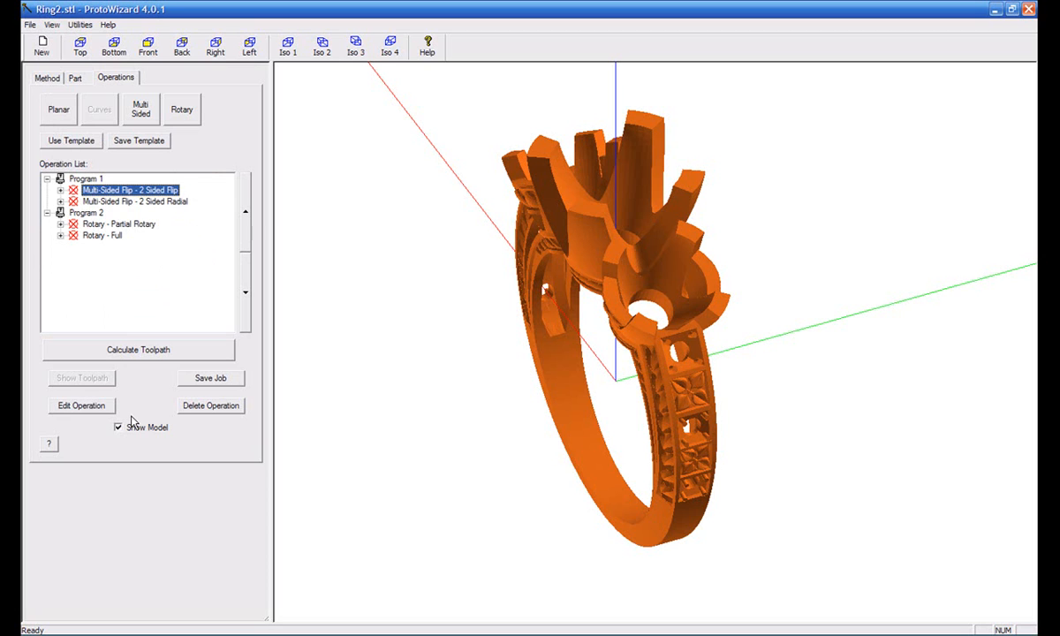
mouse_move(152, 362)
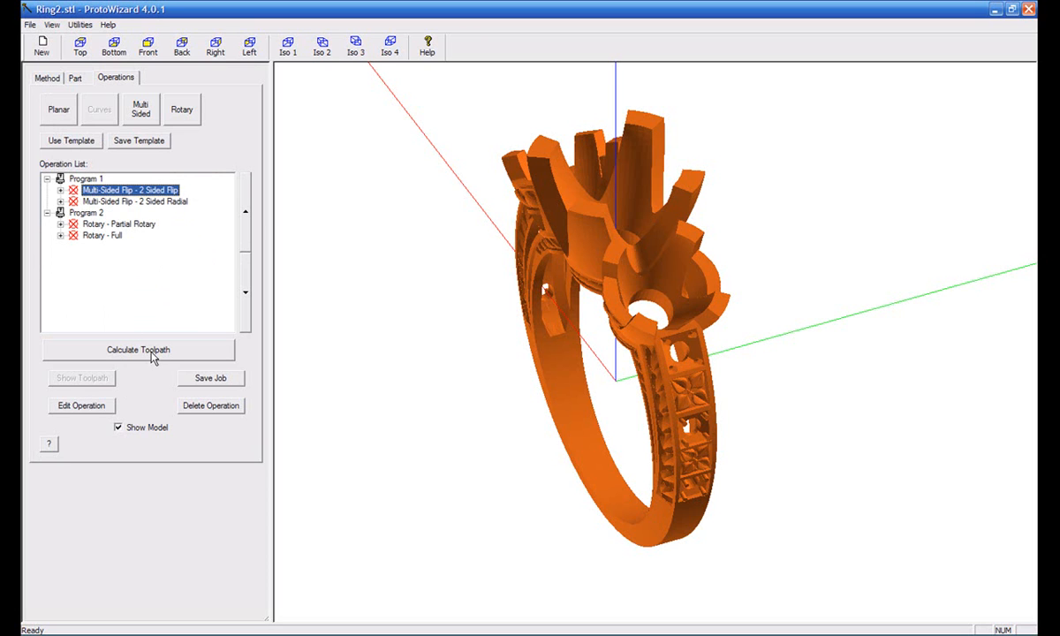
Calculate toolpaths for all four operations in Program 1 and Program 2.
click(138, 350)
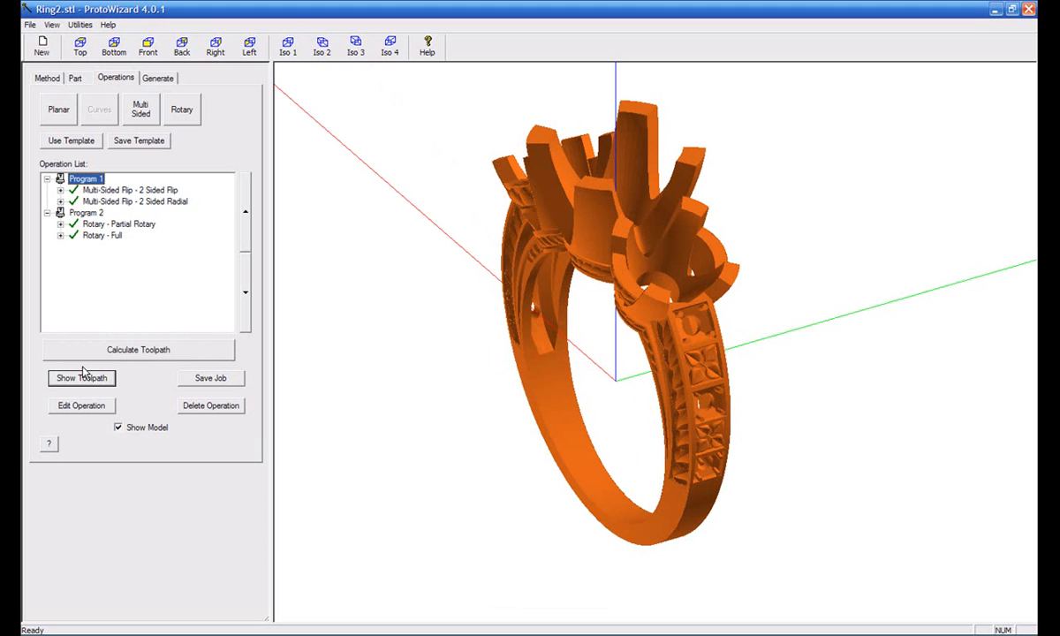
click(129, 190)
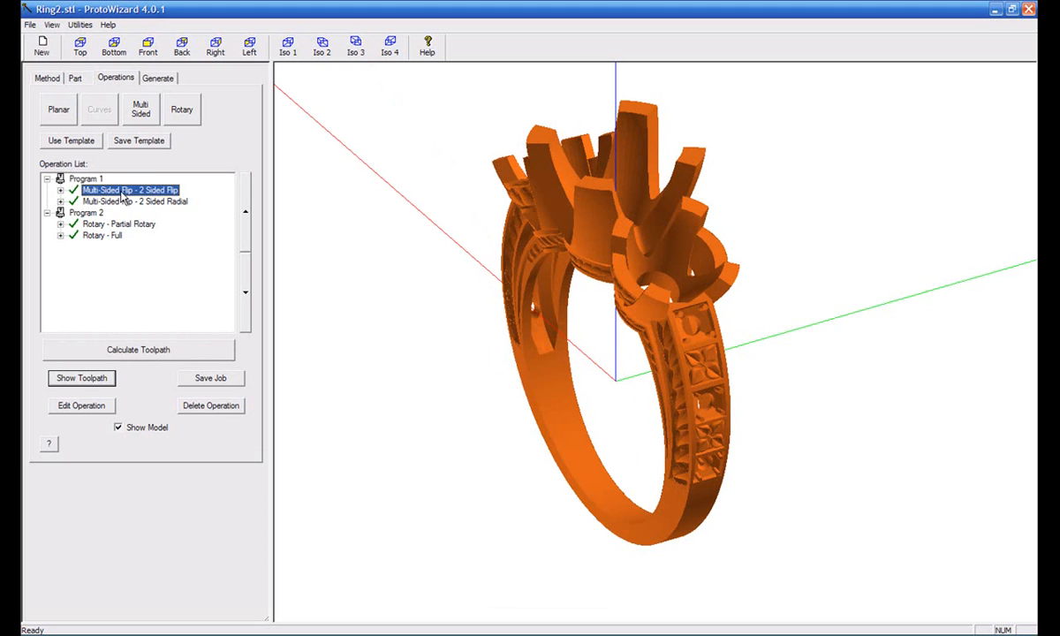
click(81, 378)
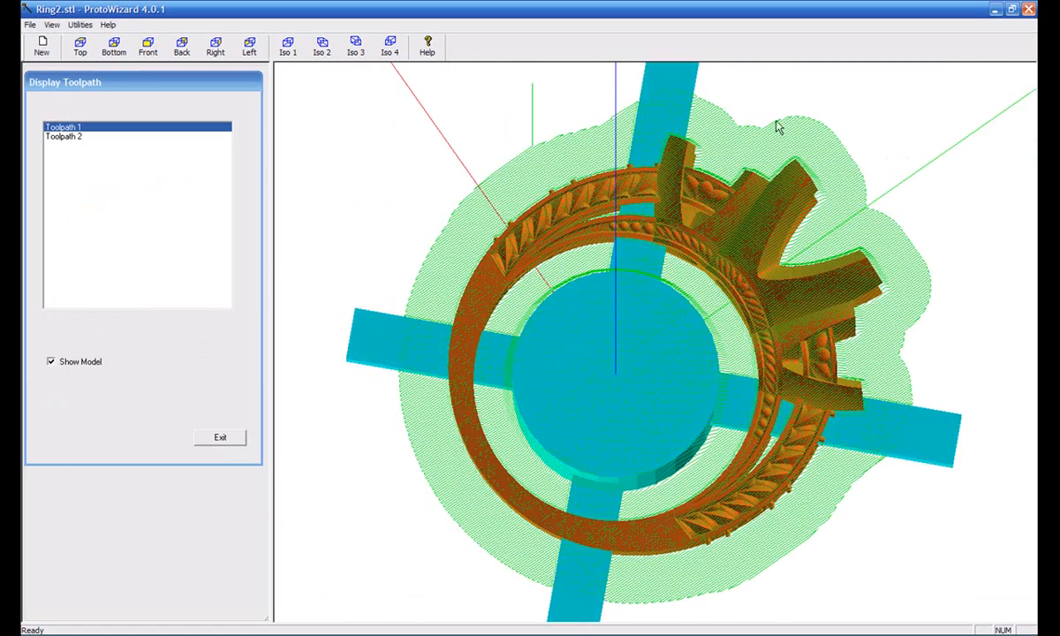
mouse_move(421, 526)
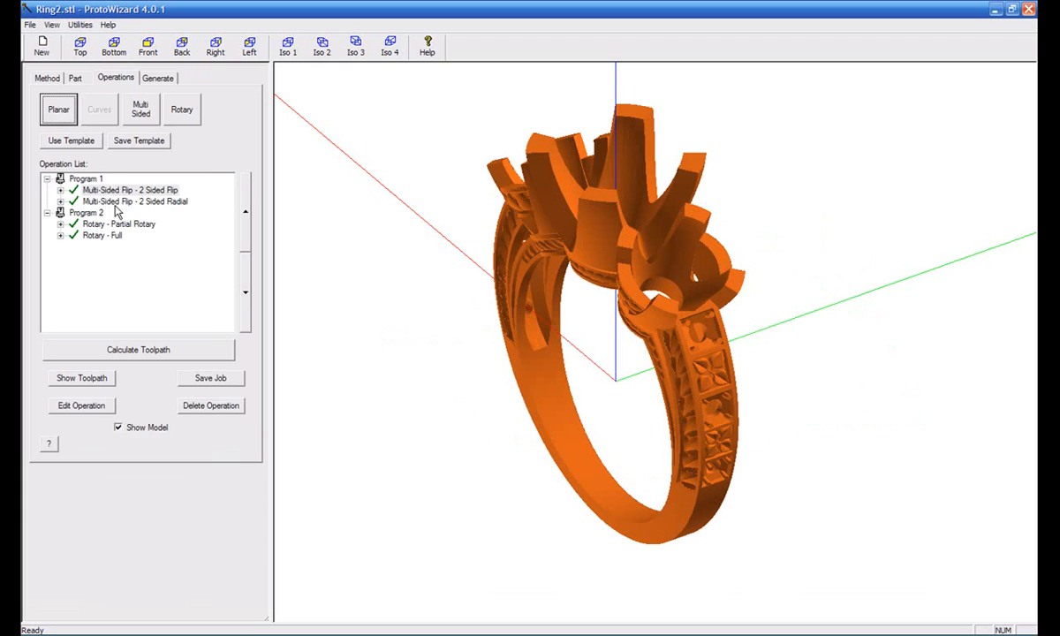
click(133, 202)
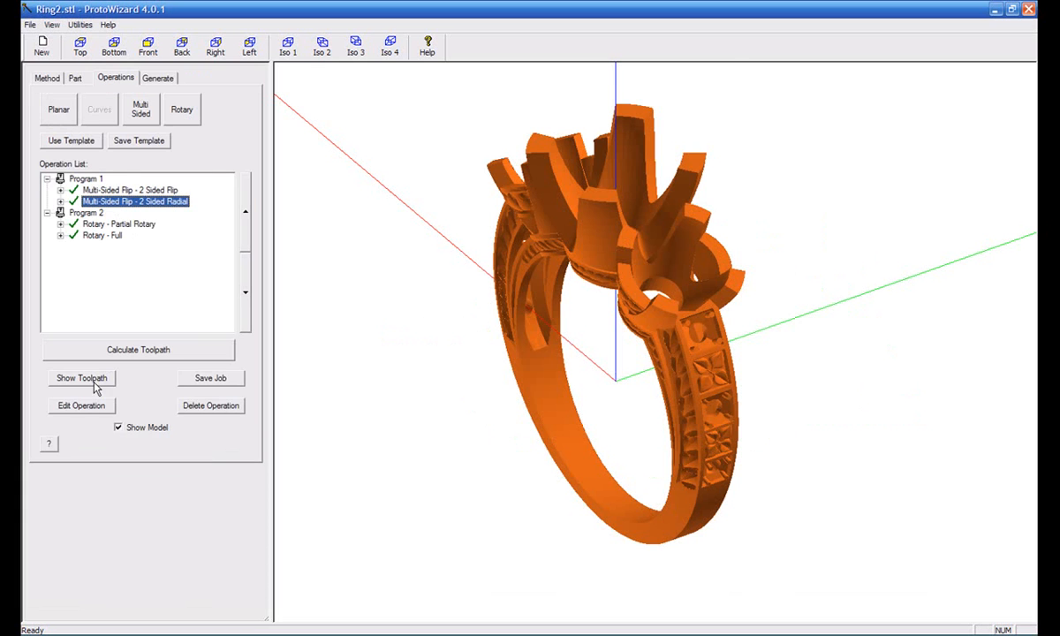
click(81, 378)
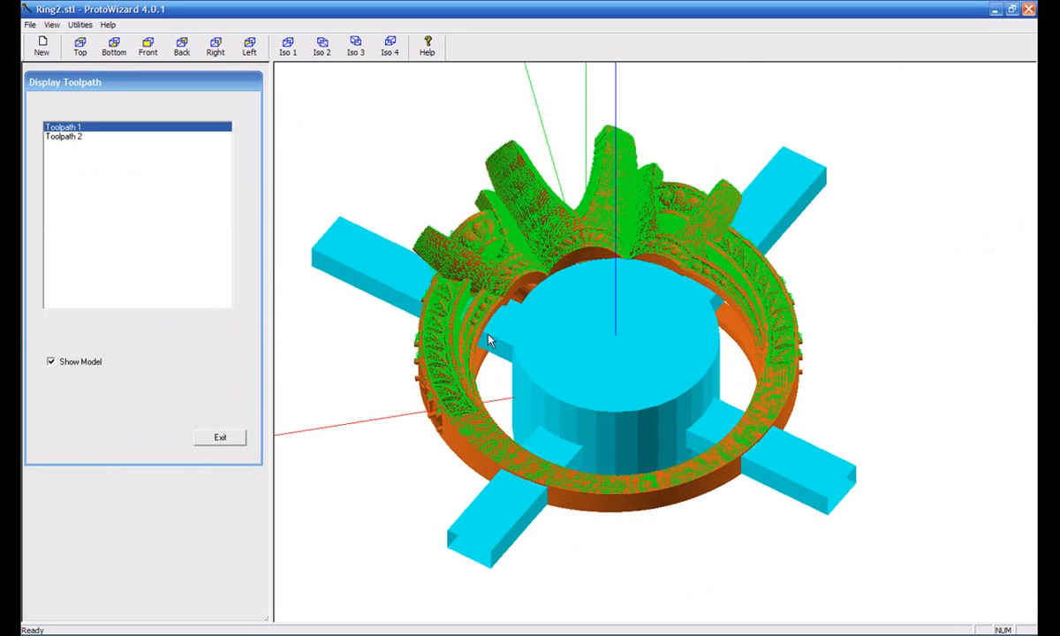
mouse_move(488, 229)
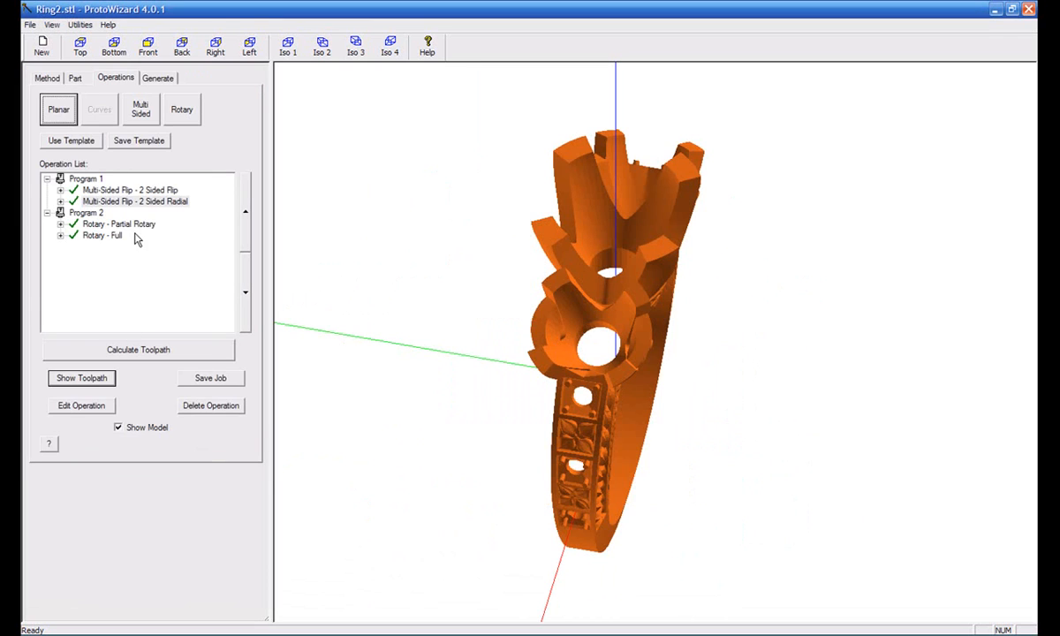
Show the Partial Rotary toolpath over the ring's head and prongs, then select the Full rotary operation.
click(118, 222)
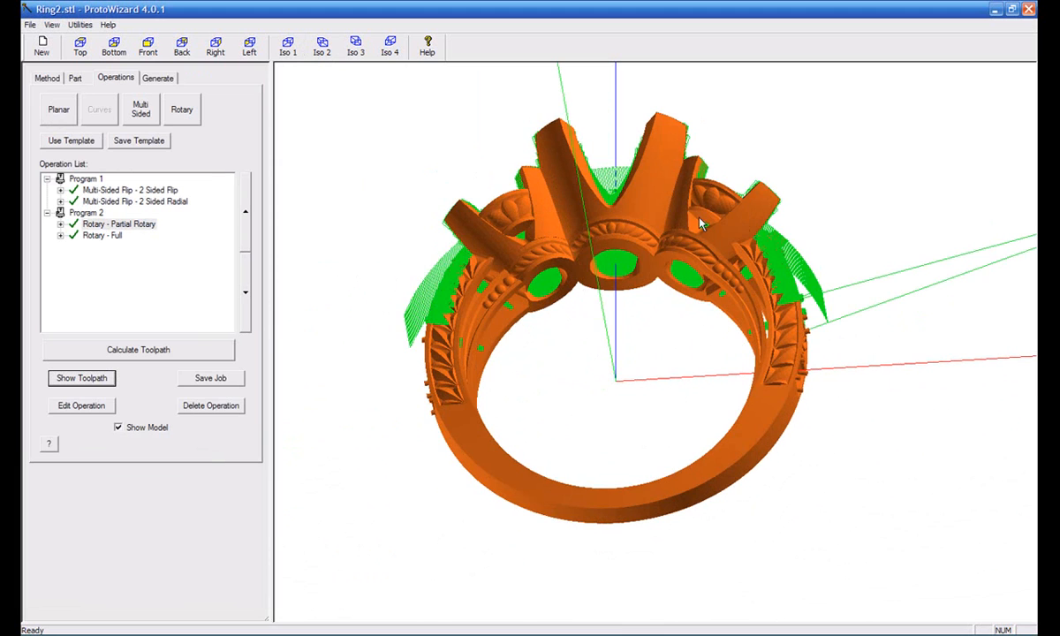
drag(698, 221, 627, 318)
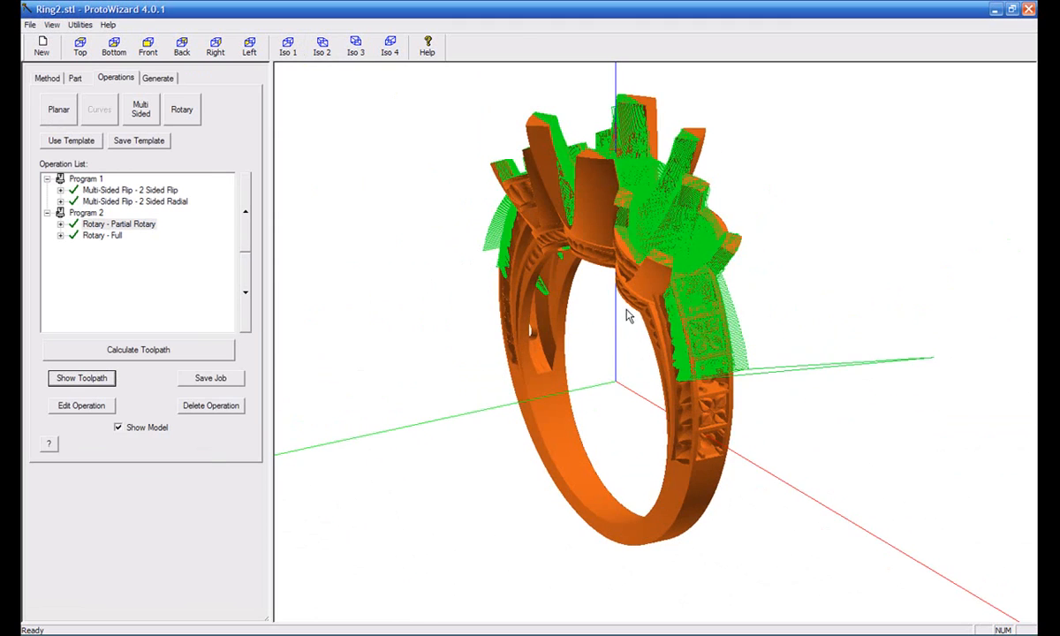
drag(628, 315, 821, 238)
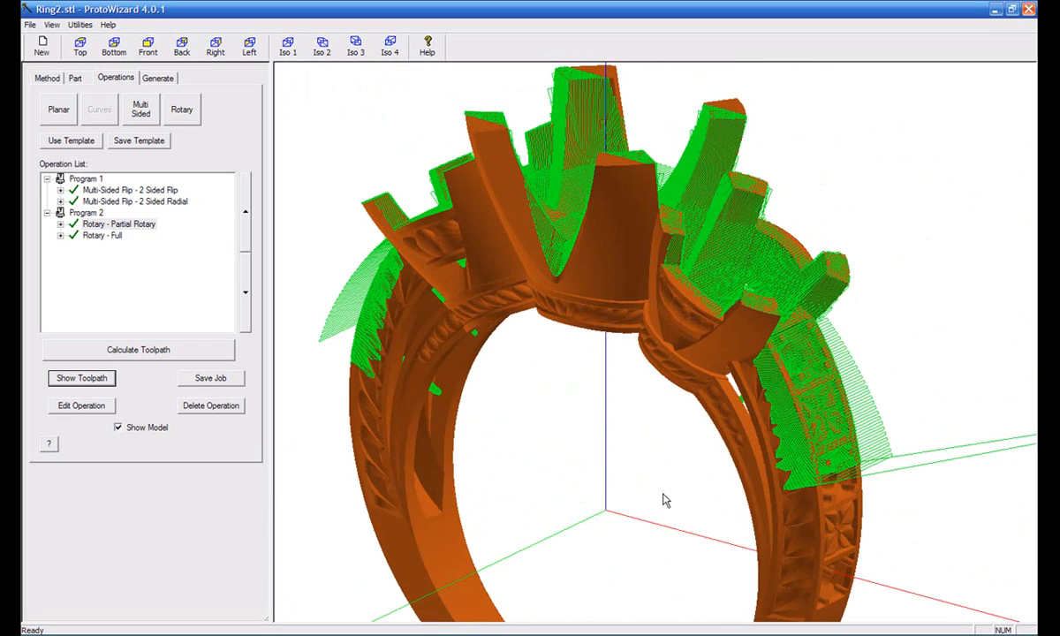
drag(666, 500, 958, 521)
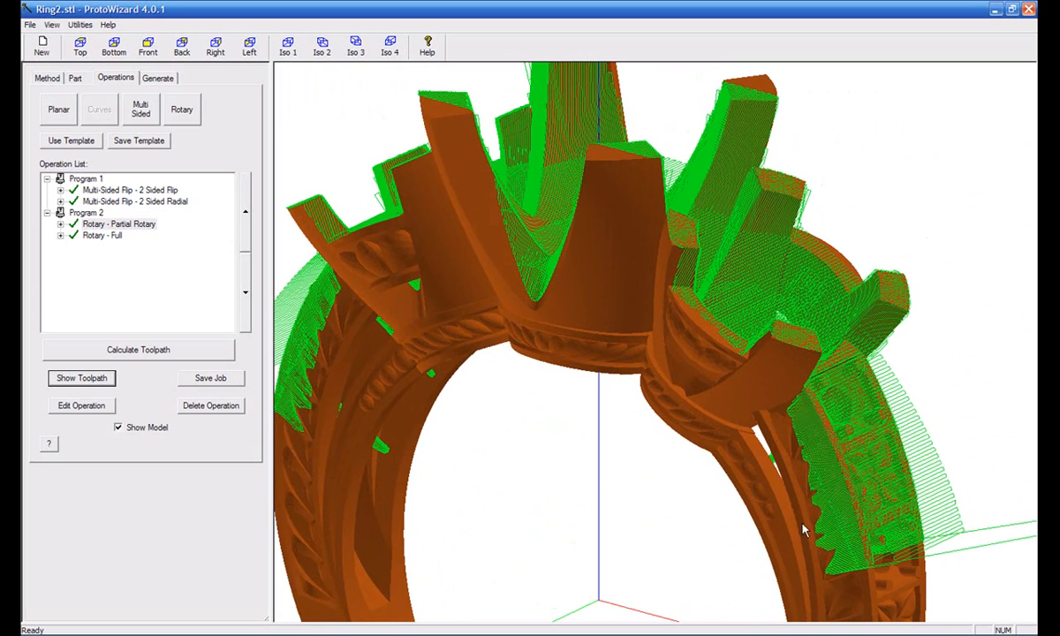
mouse_move(923, 477)
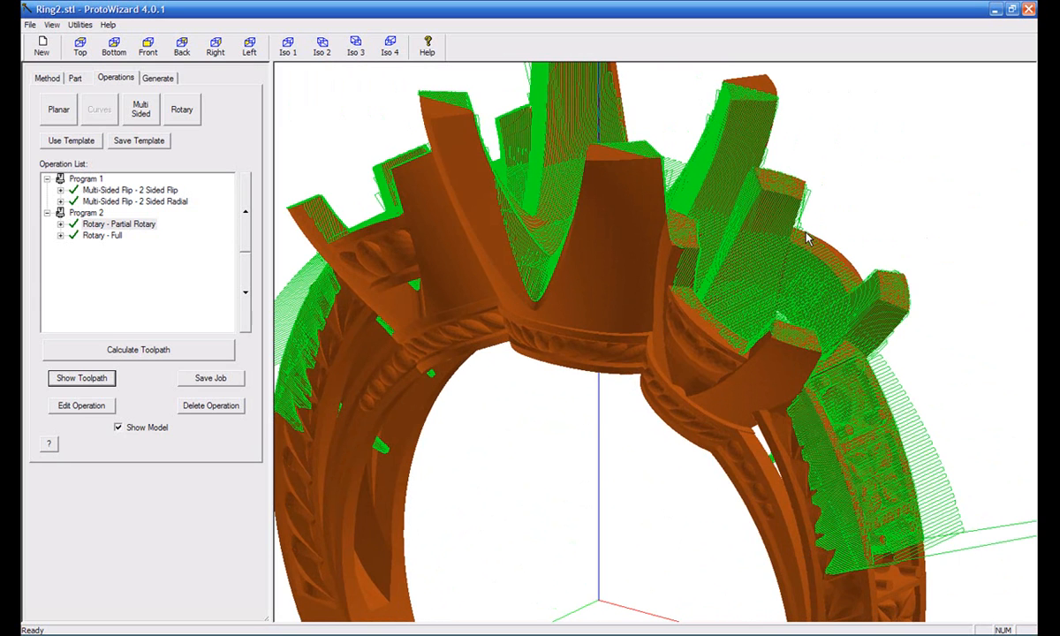
mouse_move(962, 527)
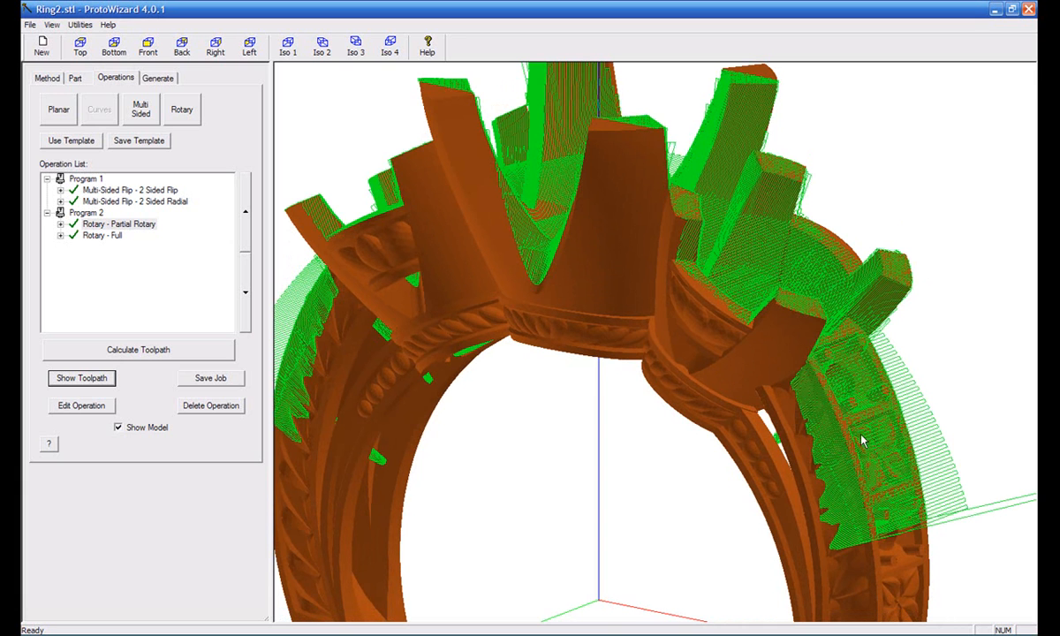
mouse_move(95, 245)
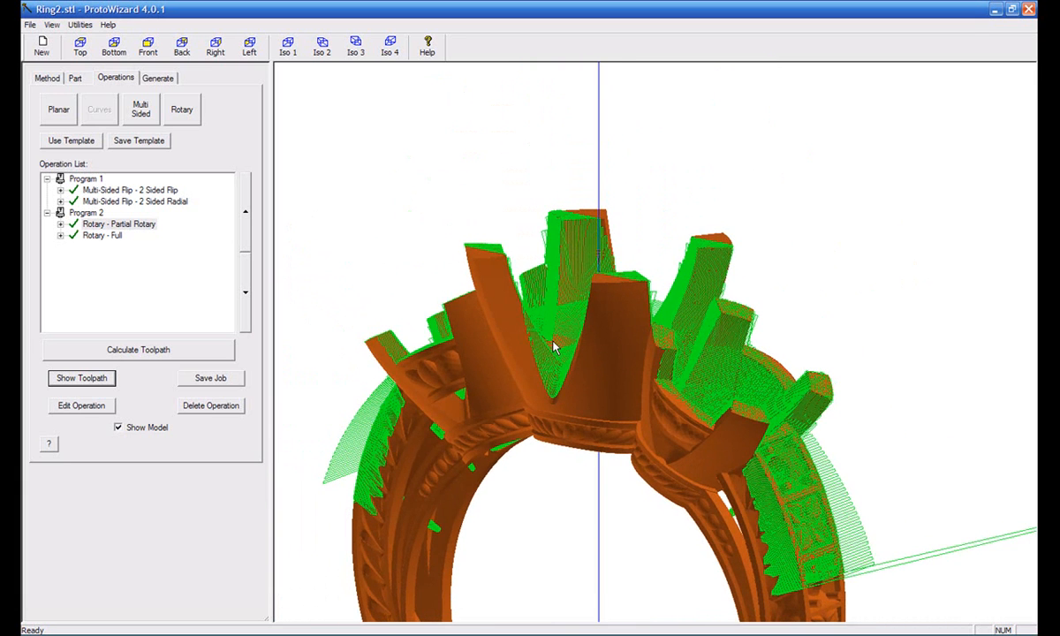
click(103, 235)
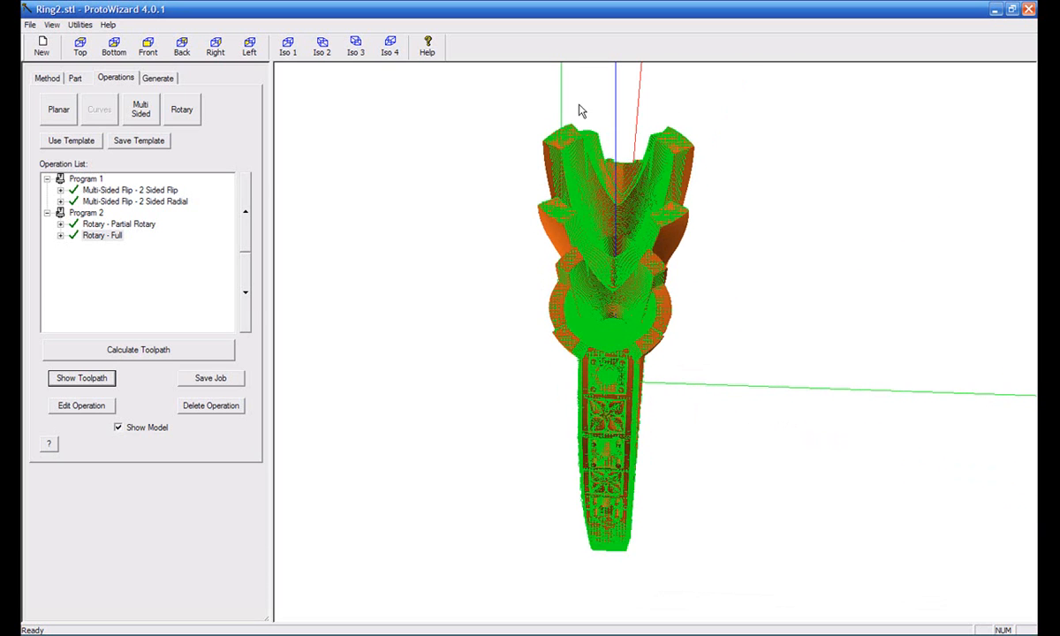
Orbit the ring back to an isometric view of the Full rotary toolpath.
drag(582, 110, 655, 417)
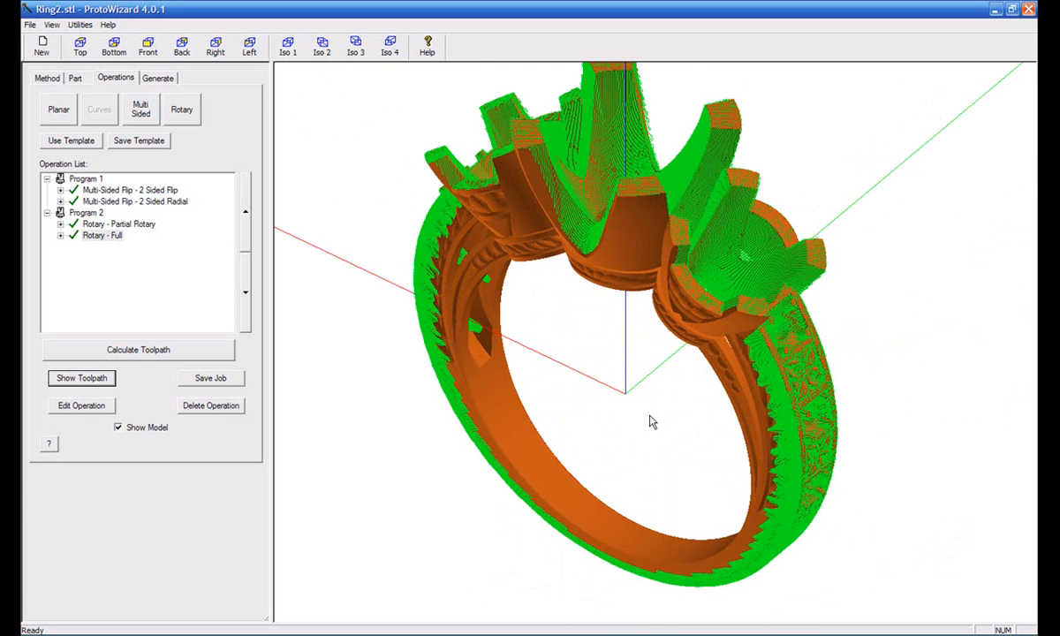
mouse_move(316, 272)
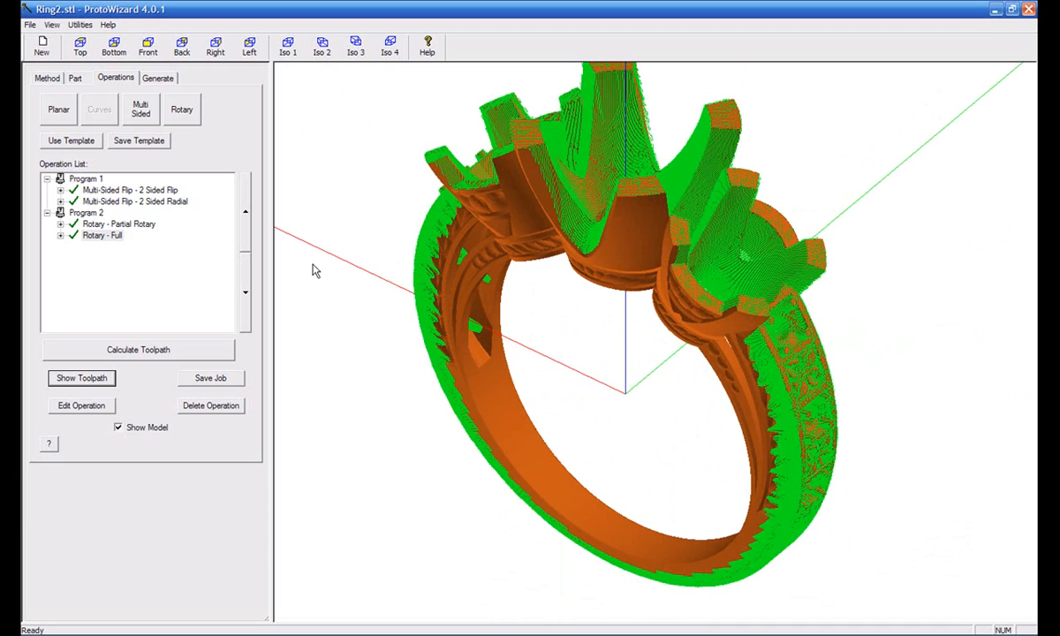
mouse_move(345, 304)
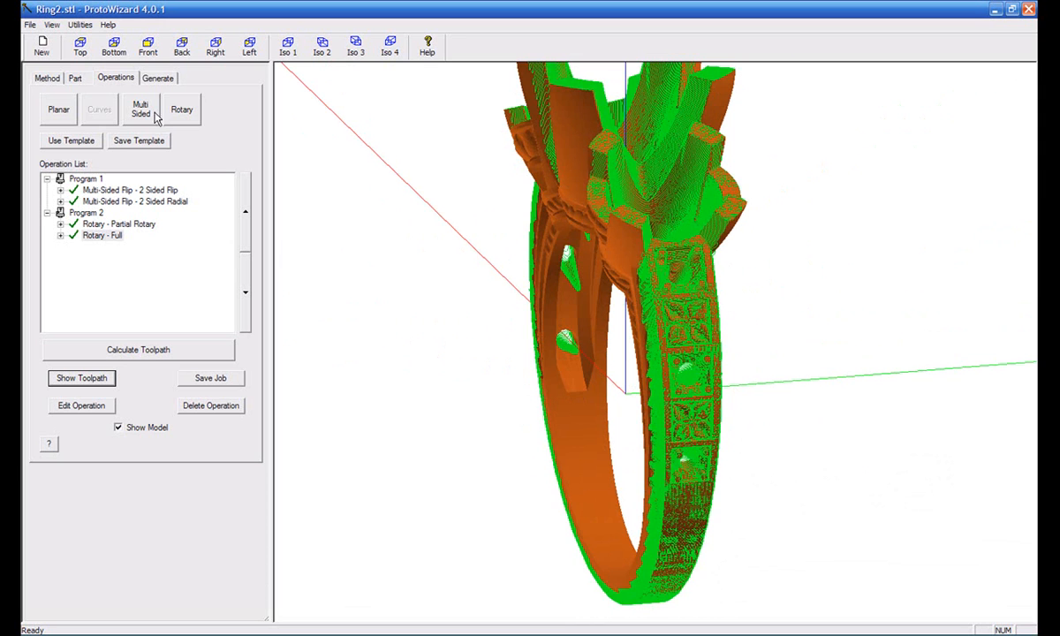
mouse_move(131, 241)
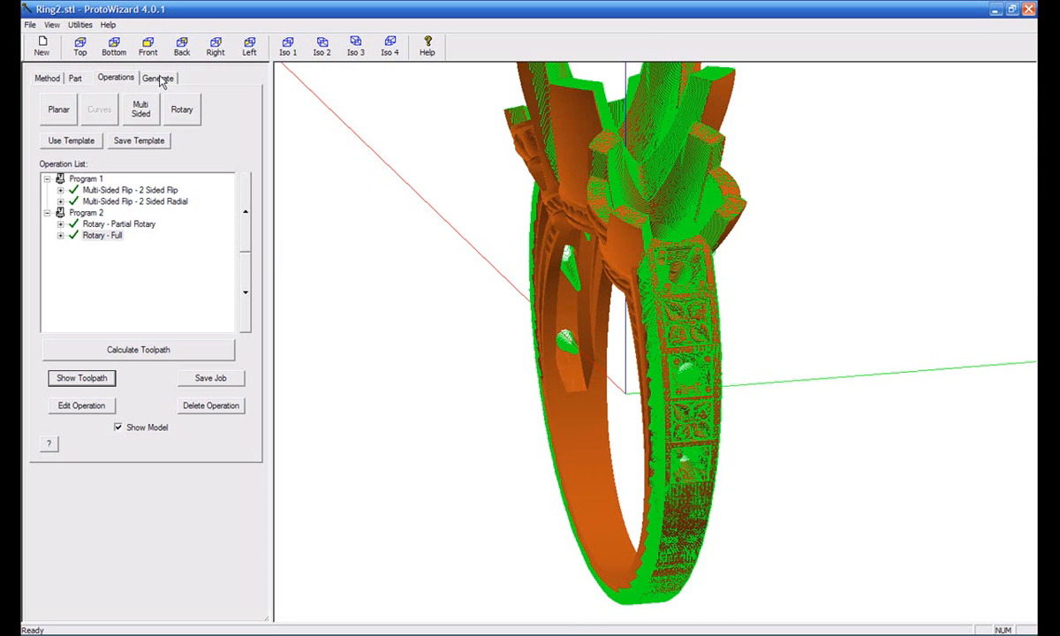
mouse_move(180, 513)
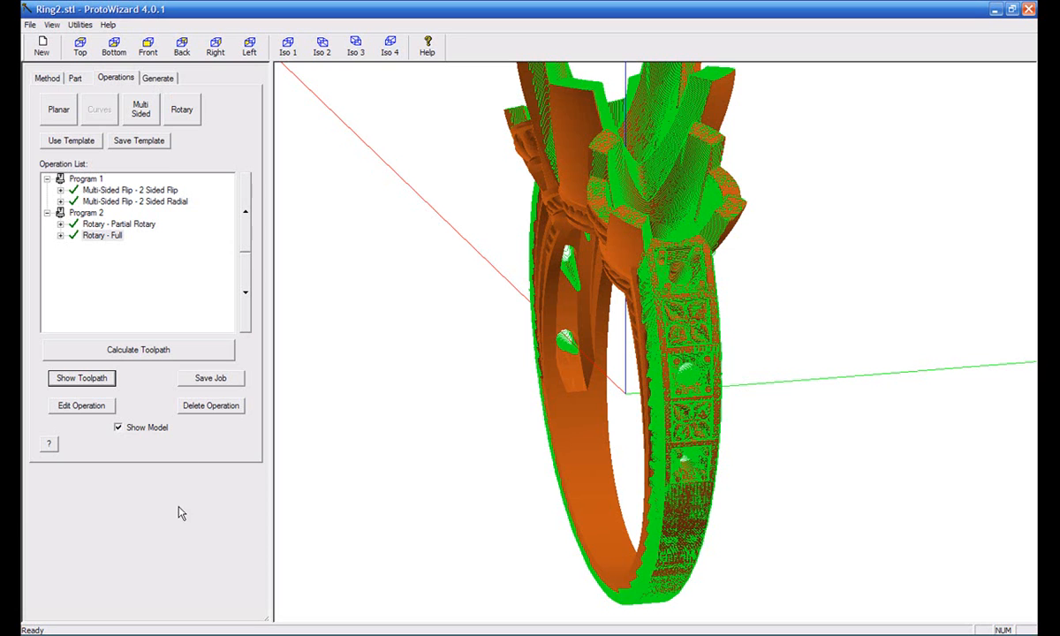